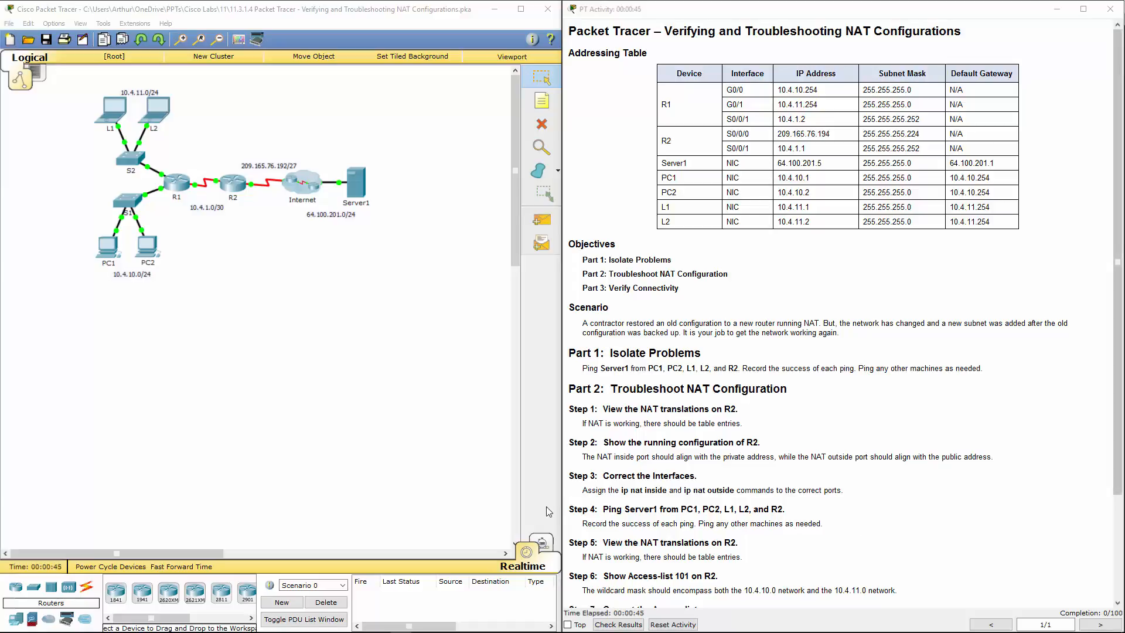
pyautogui.moveTo(601, 349)
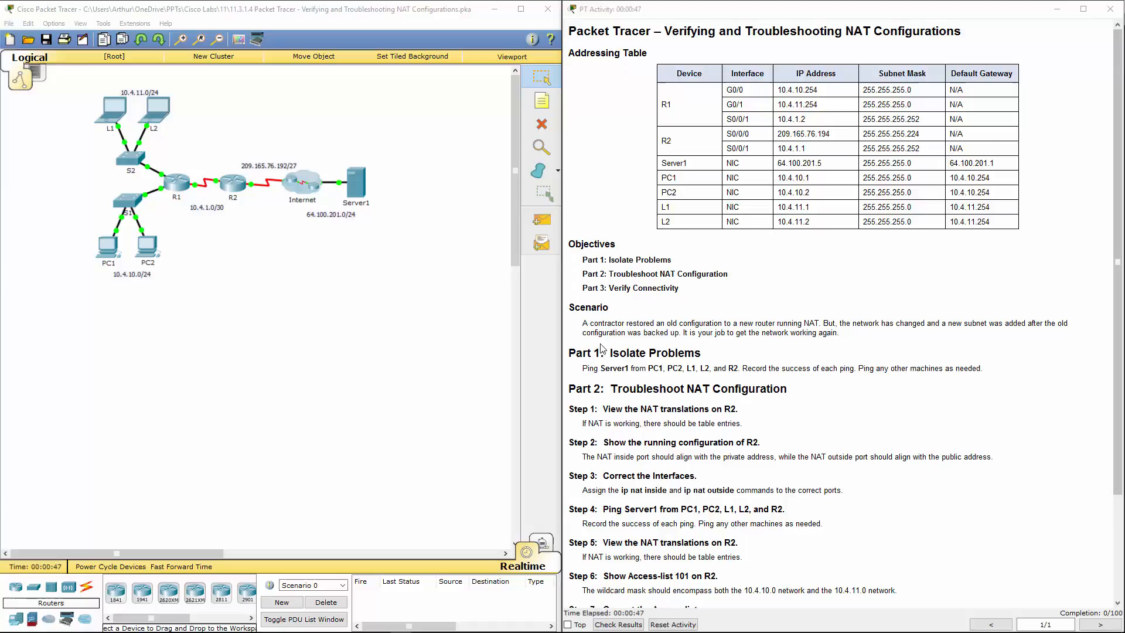
# Ping Server1 at 64.100.201.5 from PC1's Command Prompt.
pyautogui.doubleClick(589, 368)
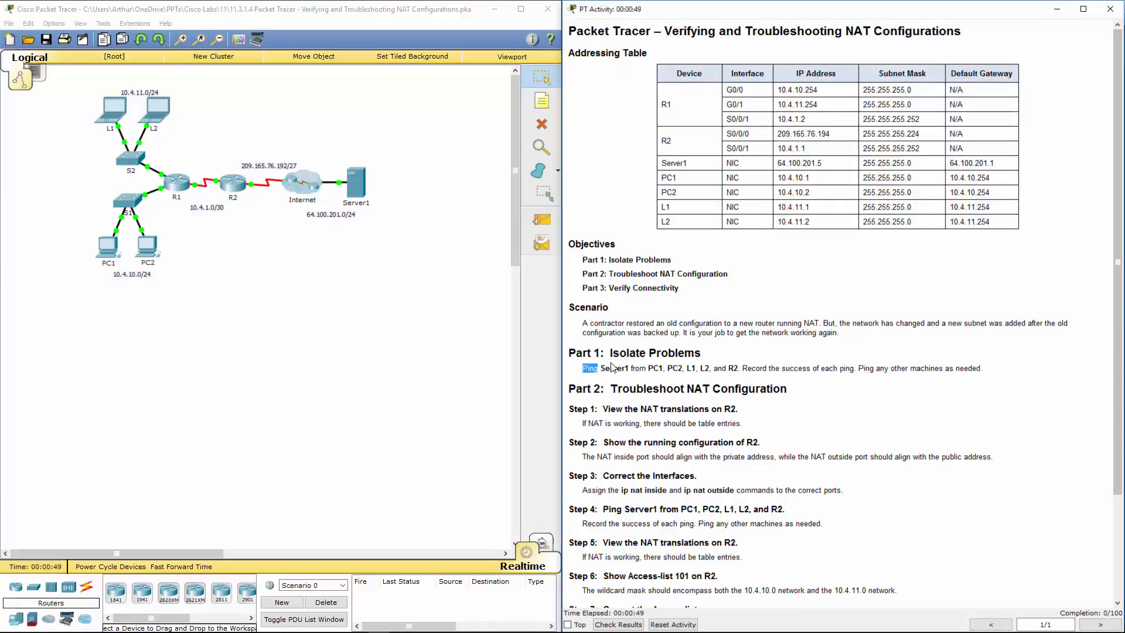
pyautogui.doubleClick(611, 368)
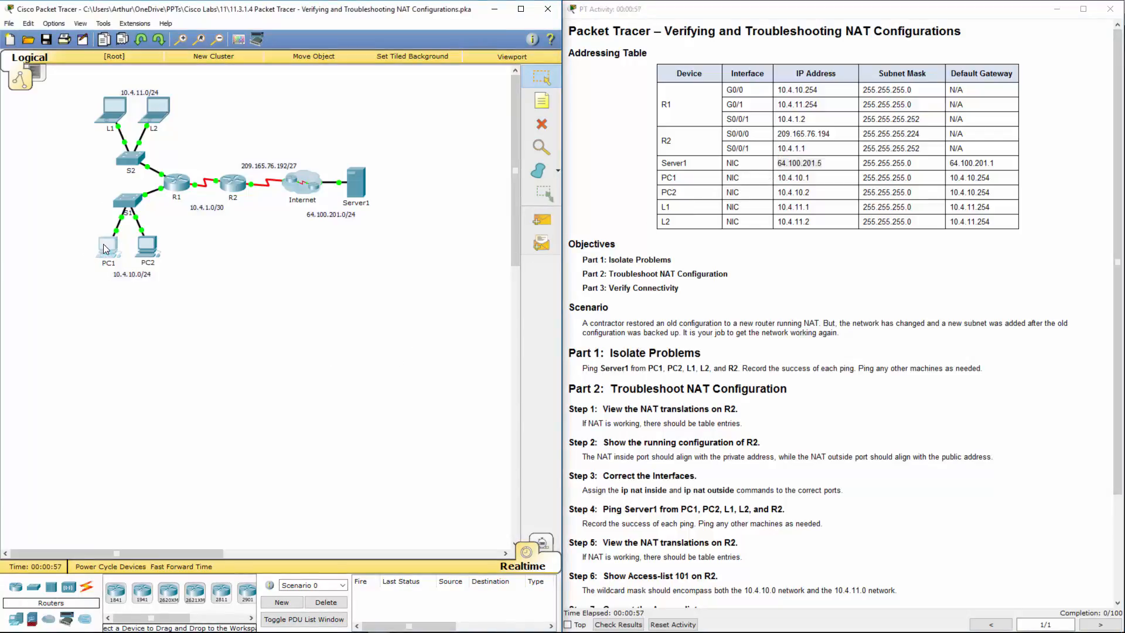
pyautogui.click(109, 239)
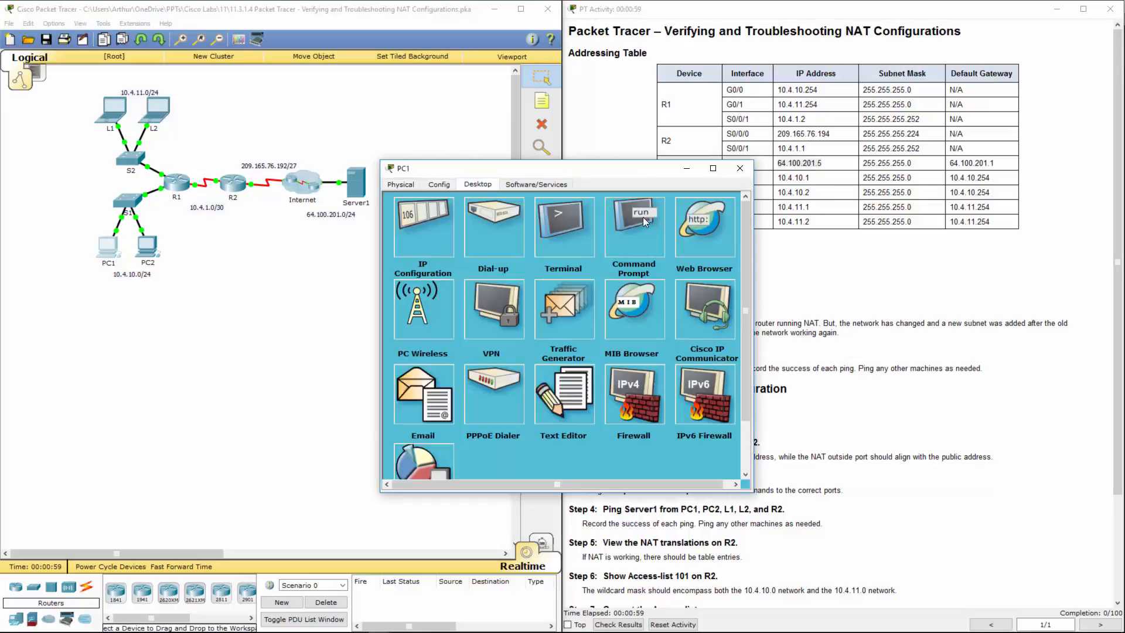
pyautogui.click(633, 226)
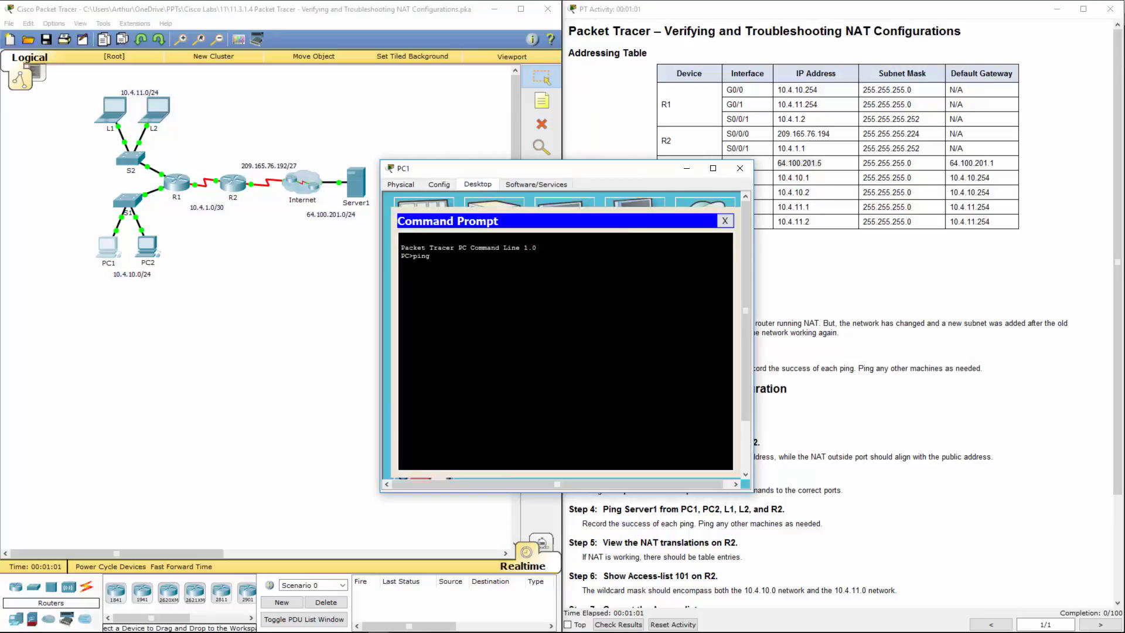
pyautogui.write('64.100.201.5')
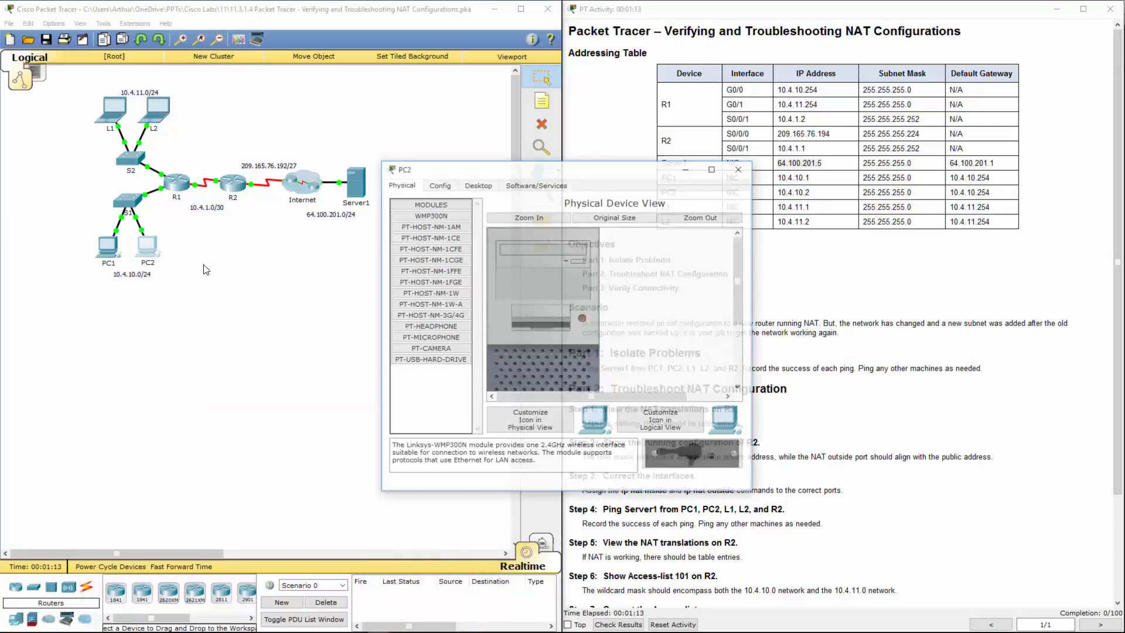
# Ping 64.100.201.5 from PC2, see the requests time out, and close its window.
pyautogui.click(477, 184)
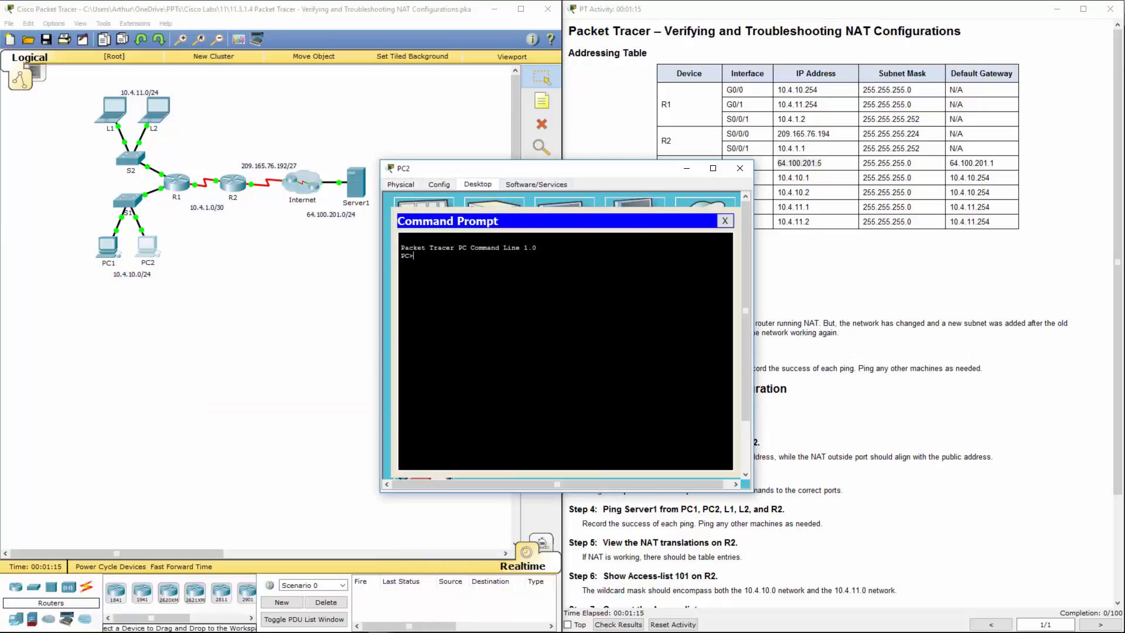
pyautogui.write('ping')
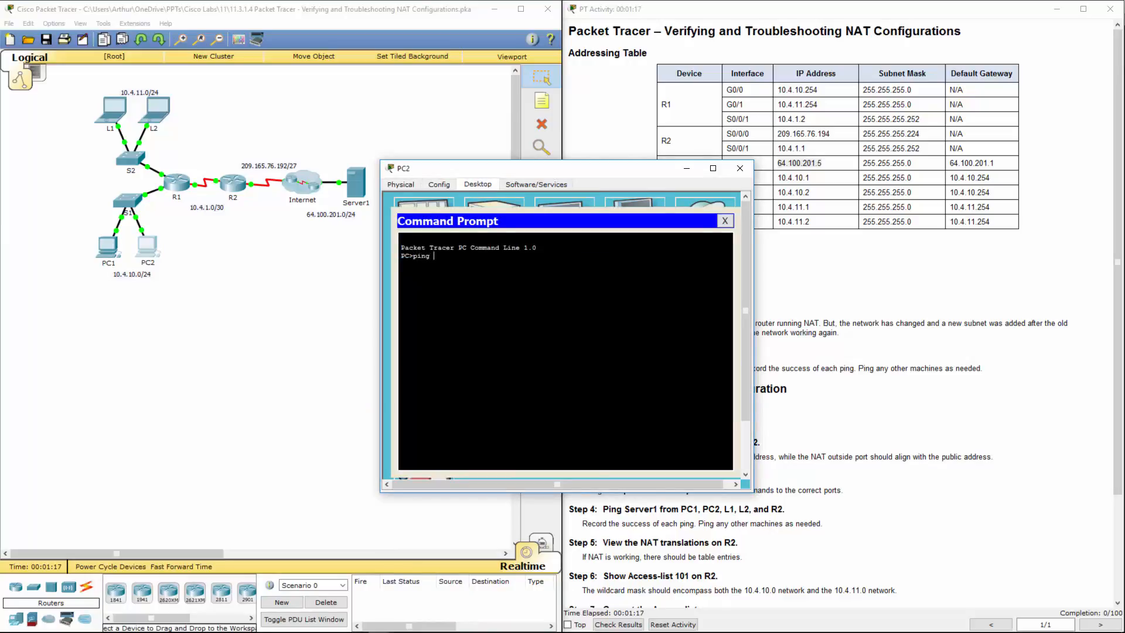
pyautogui.write('64.100.201.5')
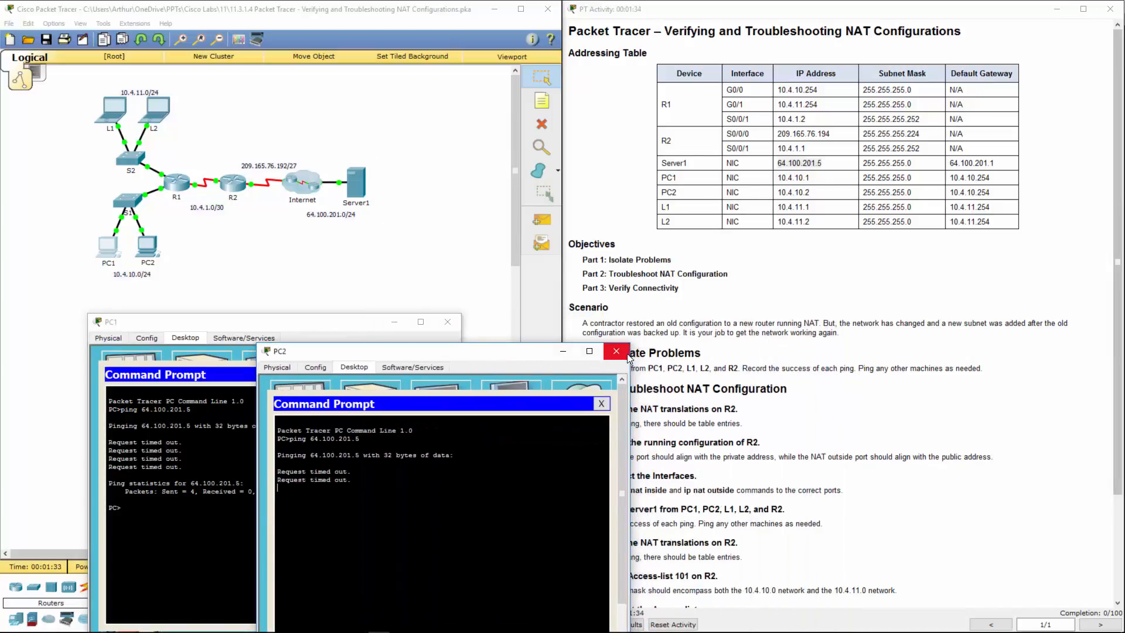
pyautogui.click(616, 351)
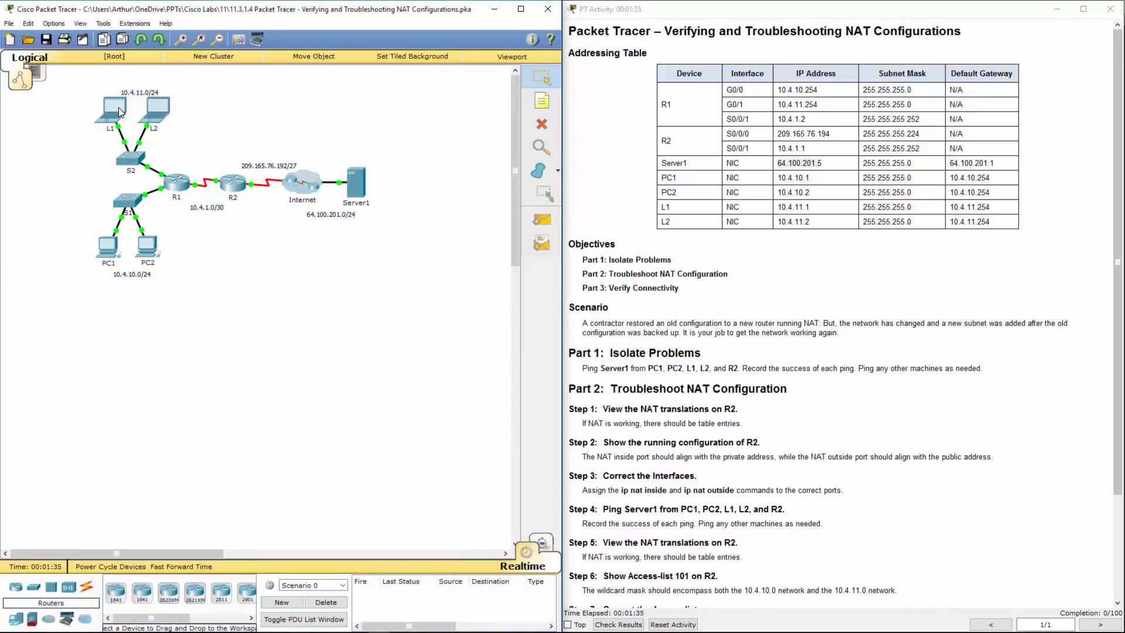
# Ping Server1 at 64.100.201.5 from laptop L1's Command Prompt.
pyautogui.doubleClick(109, 109)
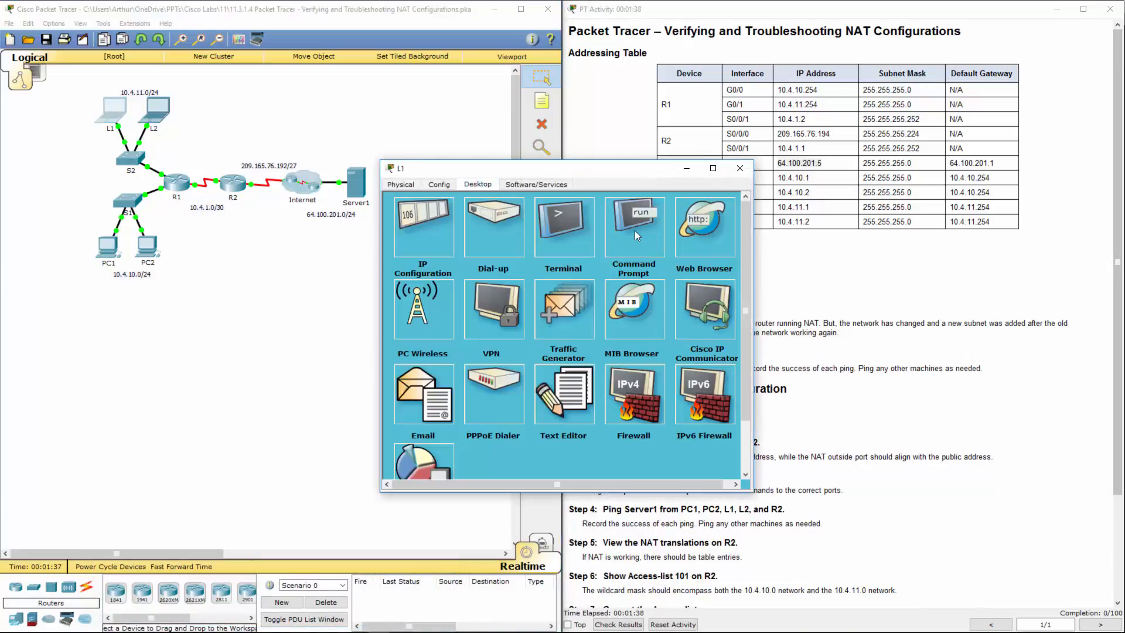
pyautogui.click(632, 226)
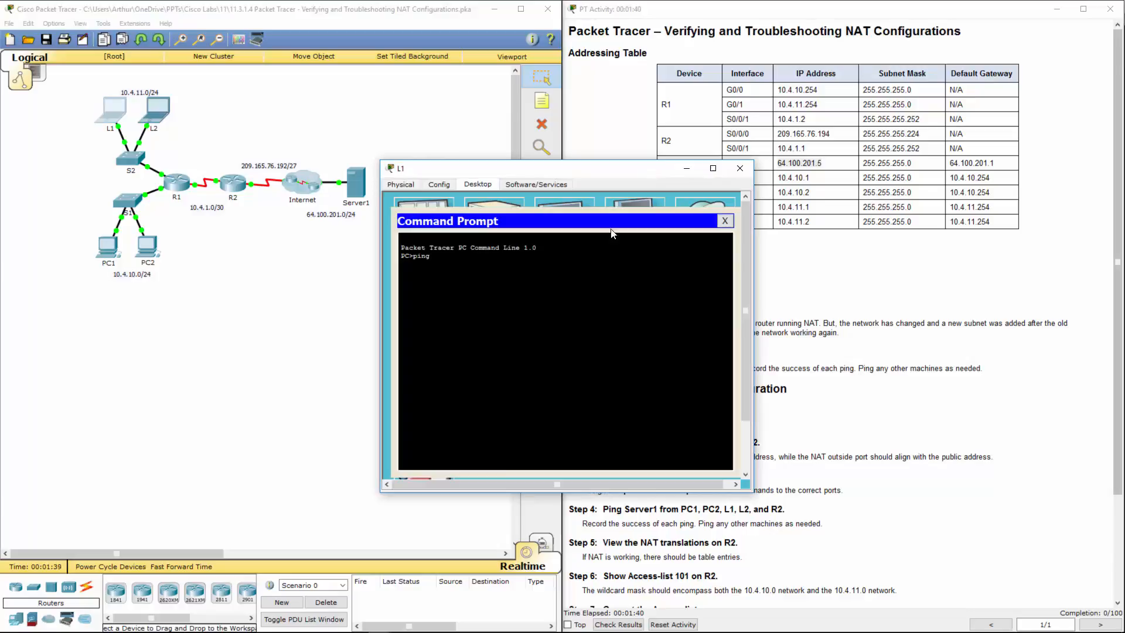
pyautogui.write('64.100.201.5')
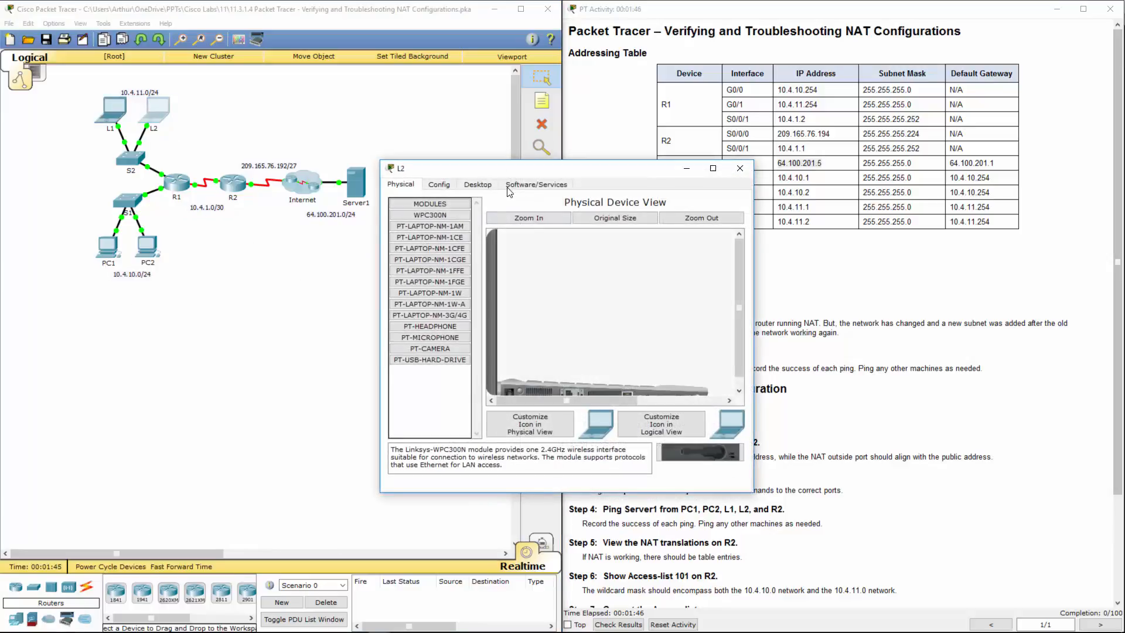
# Ping 64.100.201.5 from laptop L2, see it time out, and close the window.
pyautogui.click(477, 185)
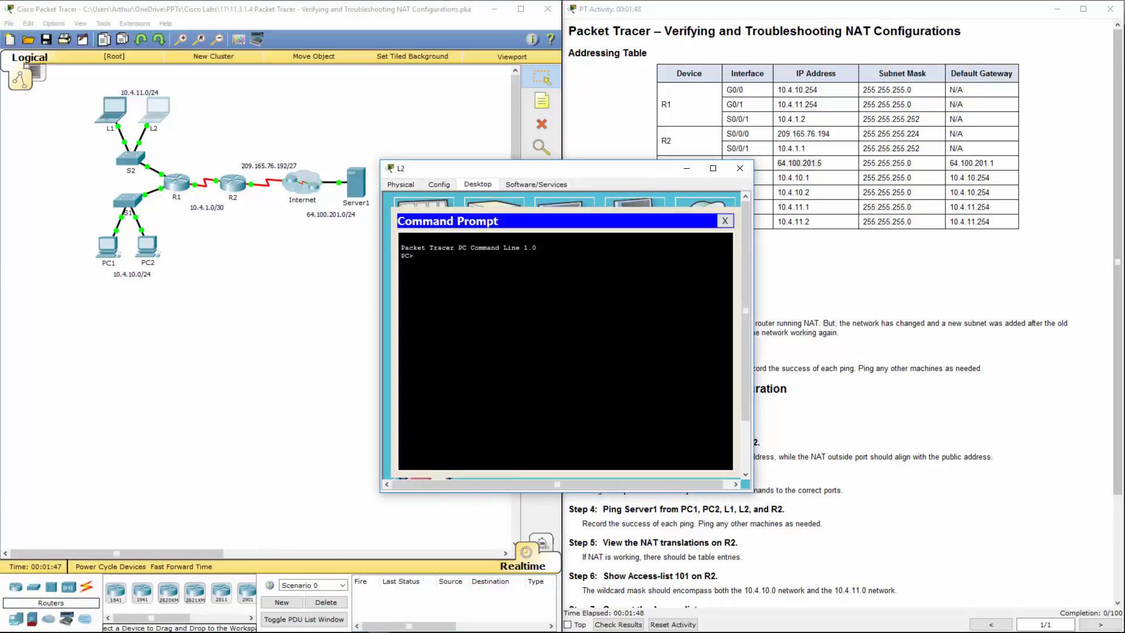
pyautogui.write('ping')
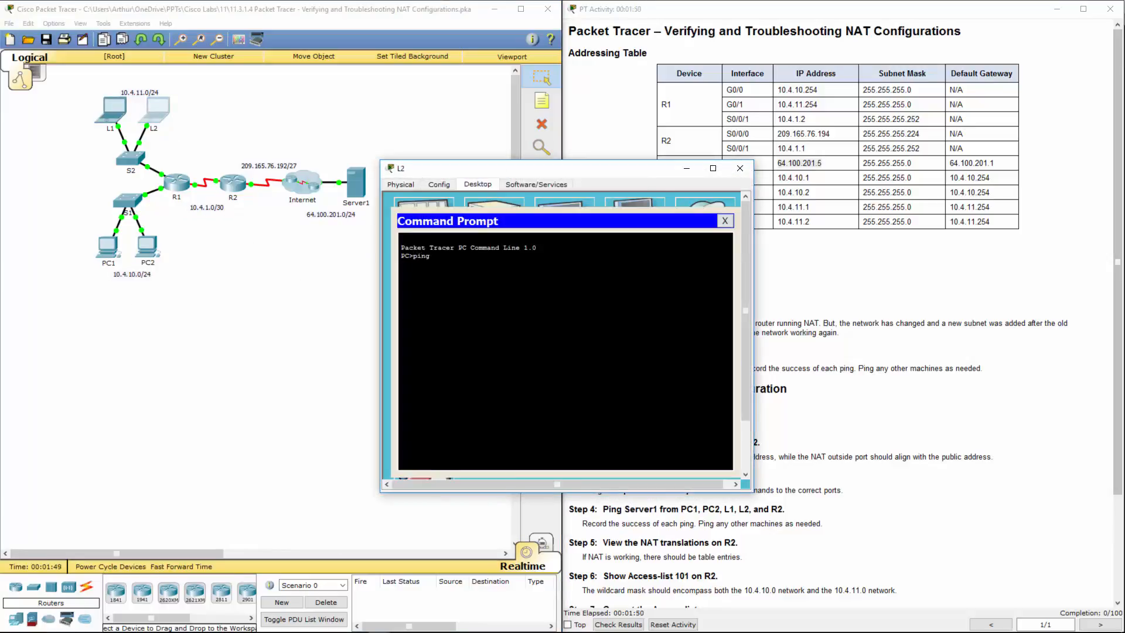
pyautogui.write('64.100.201.5')
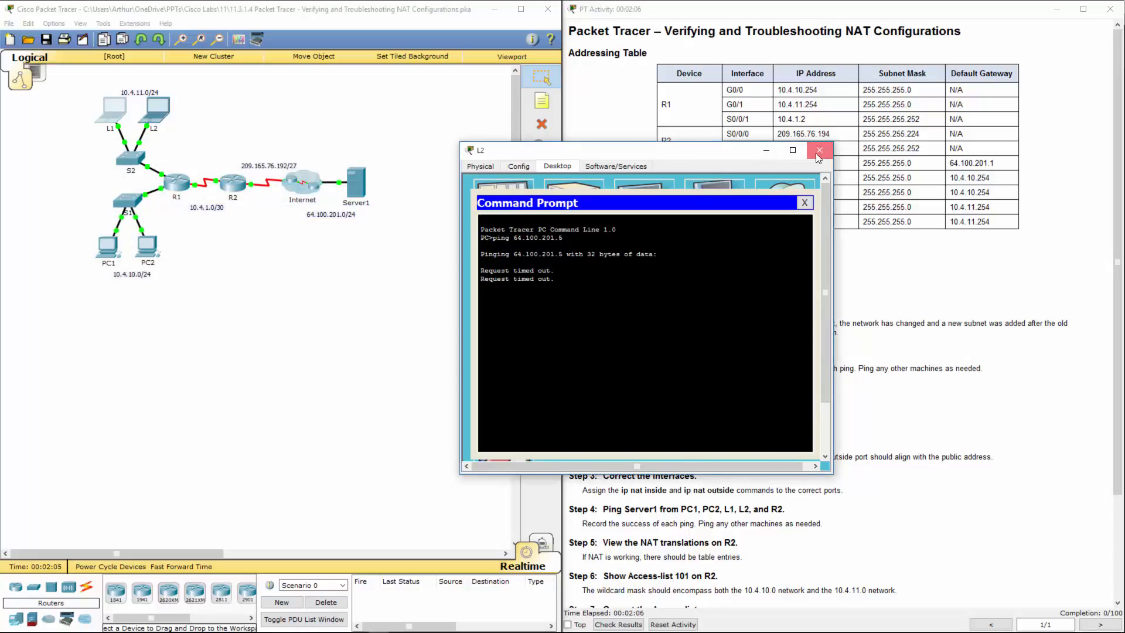
pyautogui.click(820, 150)
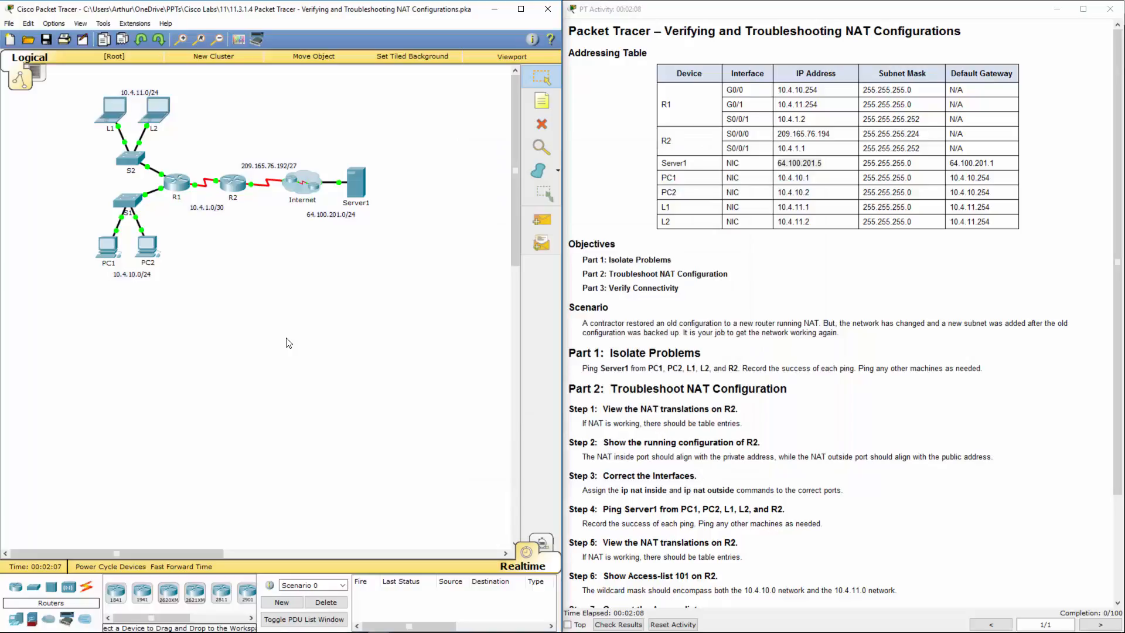
pyautogui.moveTo(509, 397)
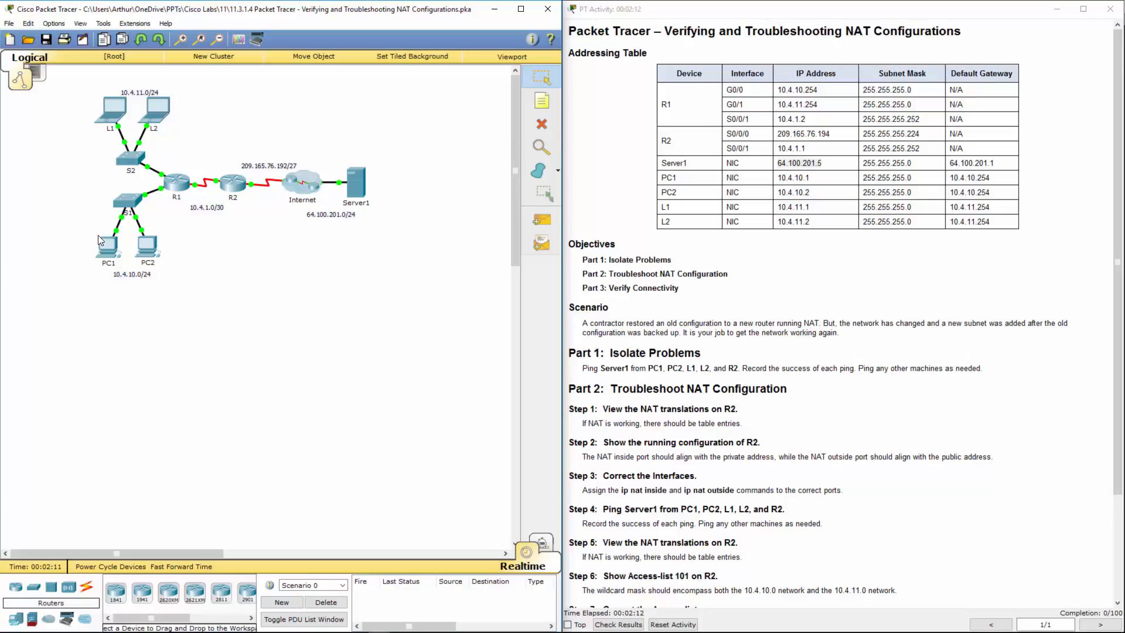
# Open router R2's CLI and run show ip nat translations in privileged mode.
pyautogui.click(232, 183)
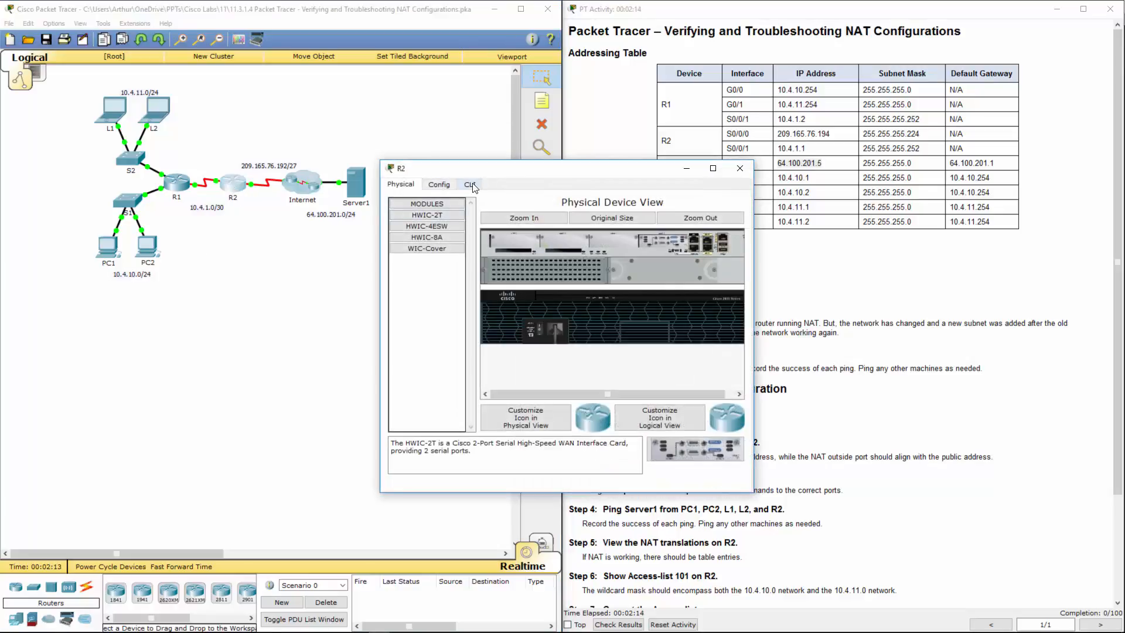
pyautogui.click(470, 184)
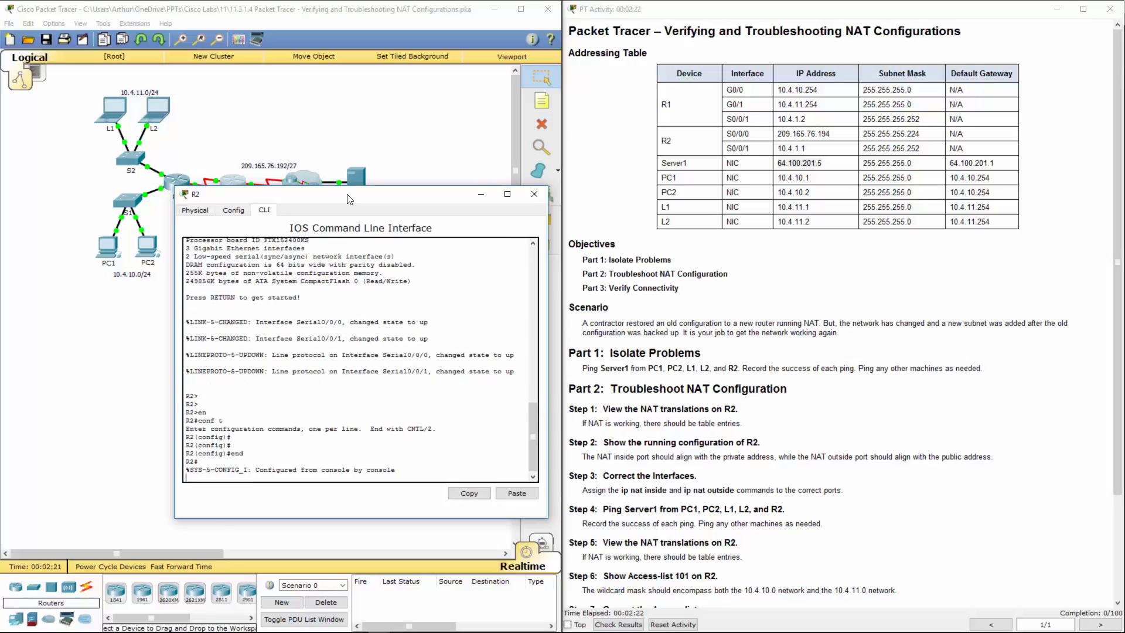
pyautogui.write('show ip nat translations')
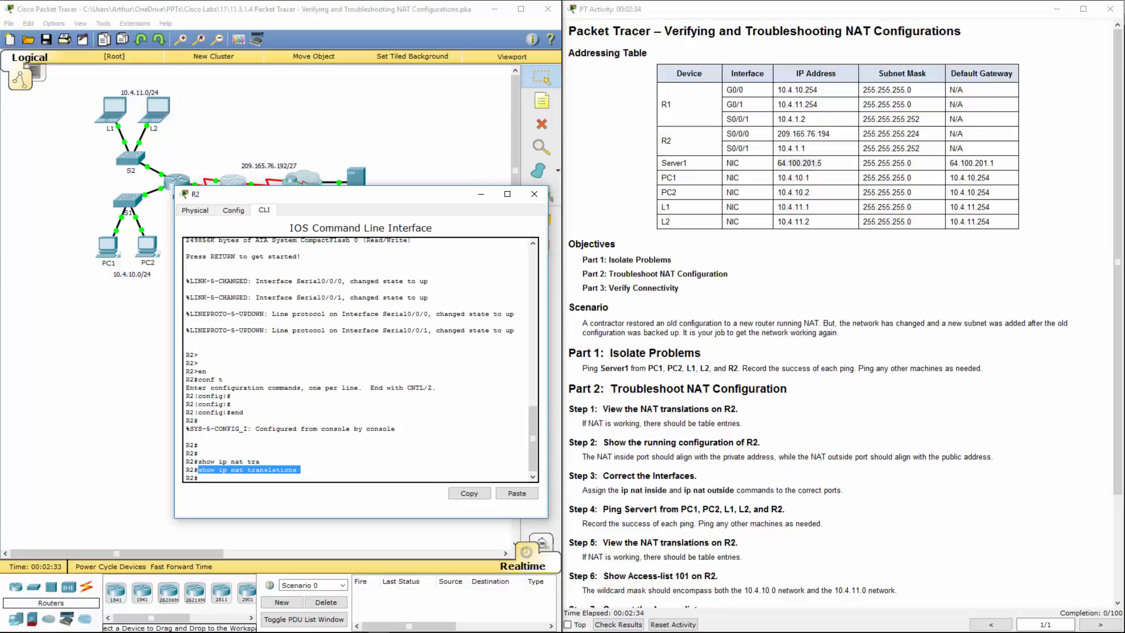
pyautogui.moveTo(352, 202)
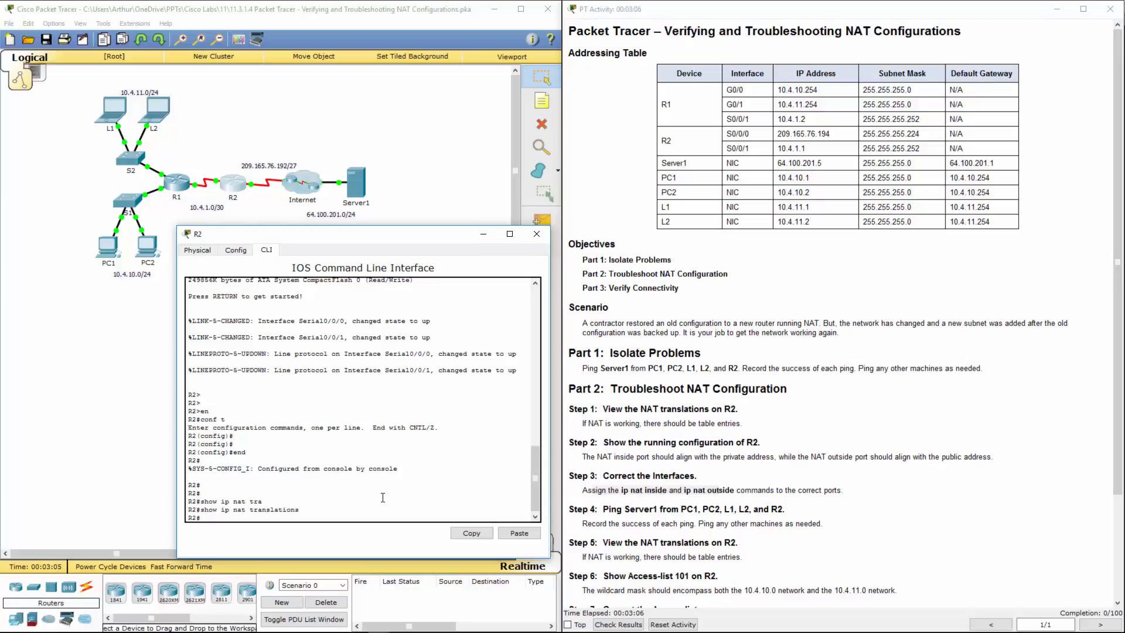
# On R2, set ip nat outside on Serial0/0/0 and ip nat inside on Serial0/0/1.
pyautogui.write('int')
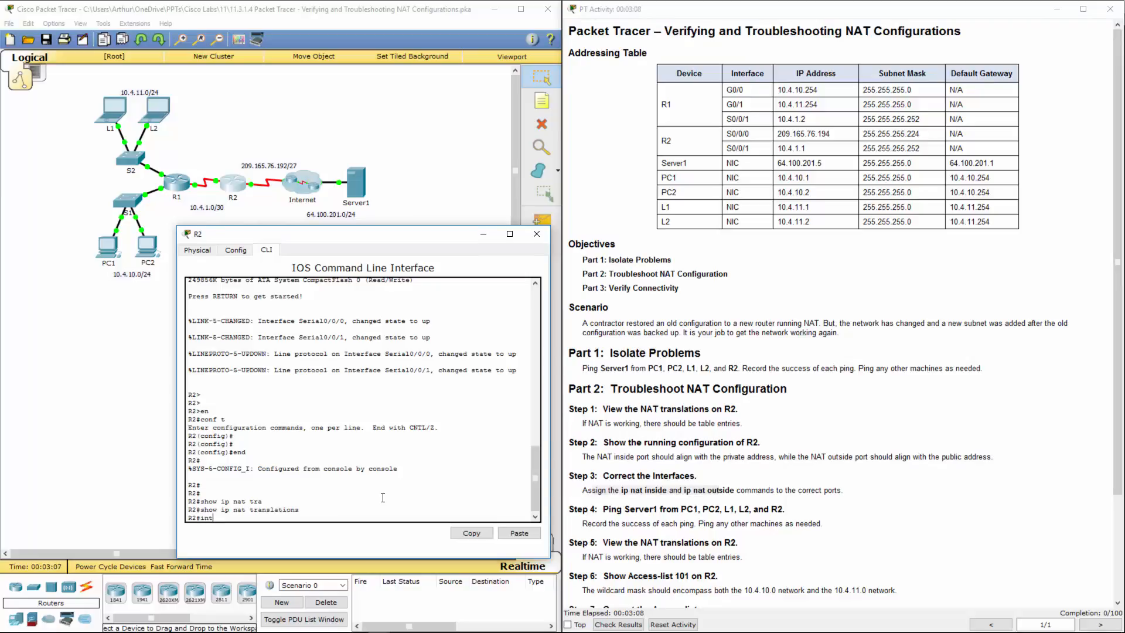
pyautogui.write('s0/0/0')
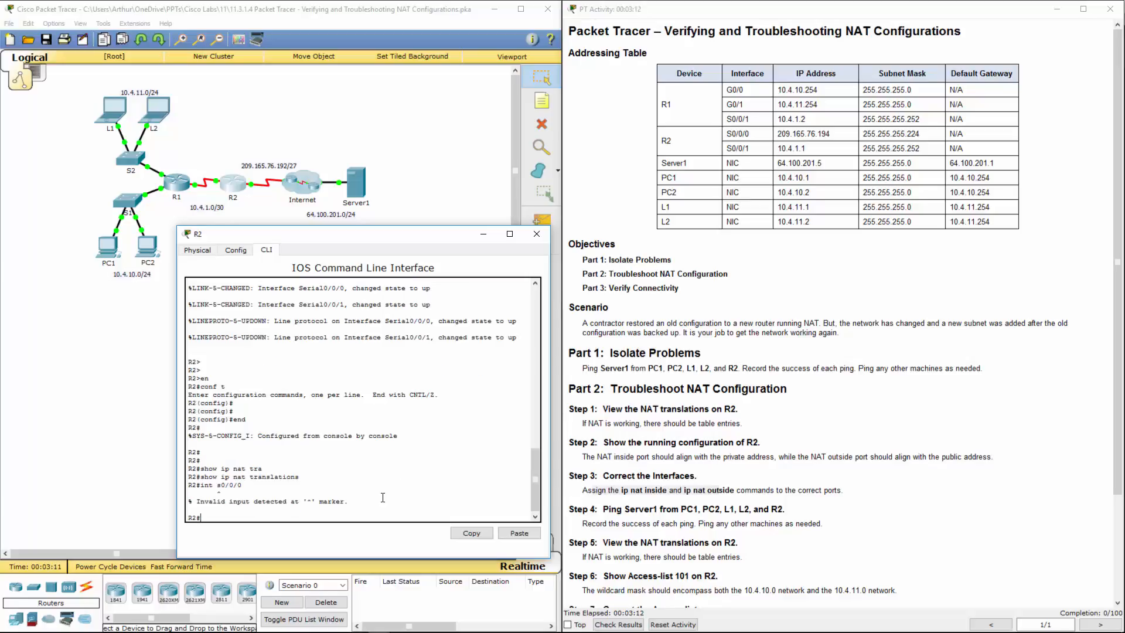
pyautogui.write('conf t')
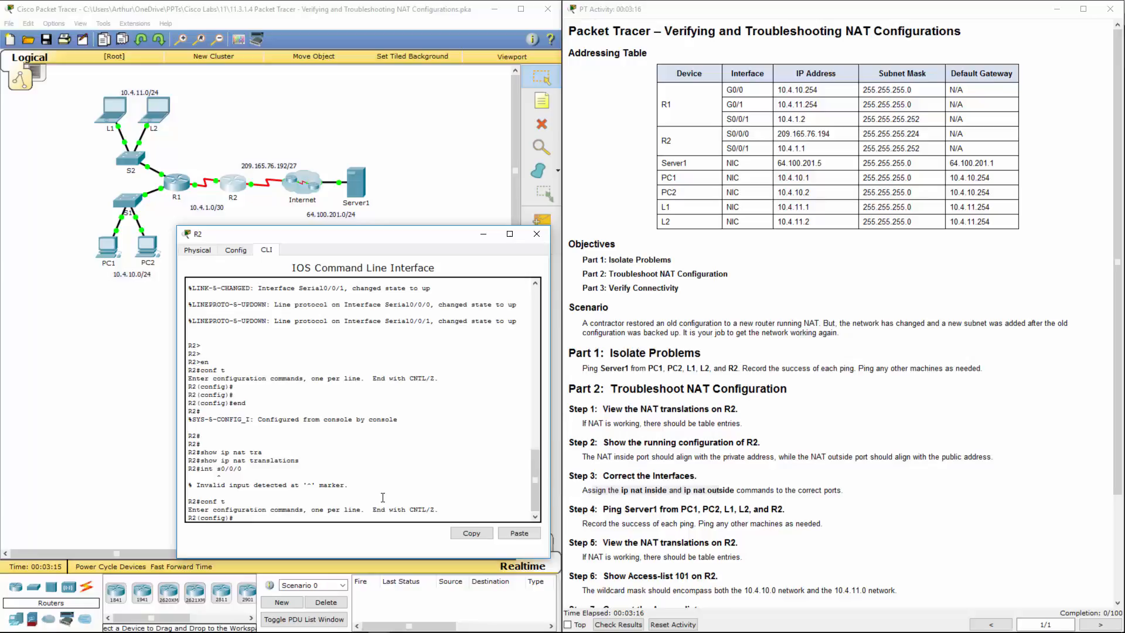
pyautogui.write('int s0/0/0')
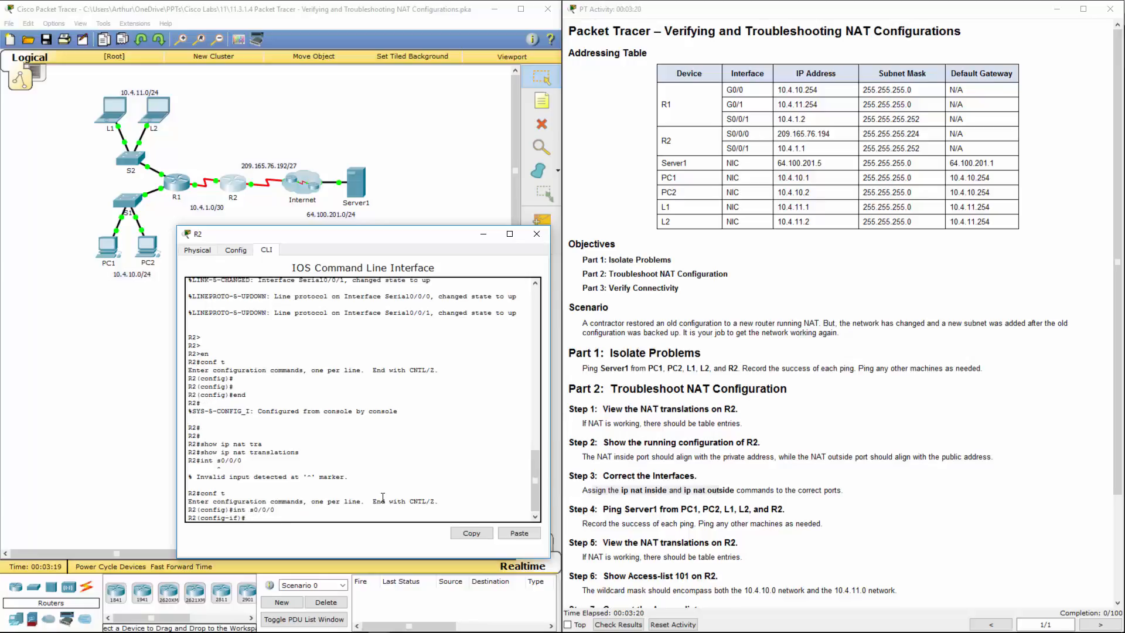
pyautogui.write('ip nat out')
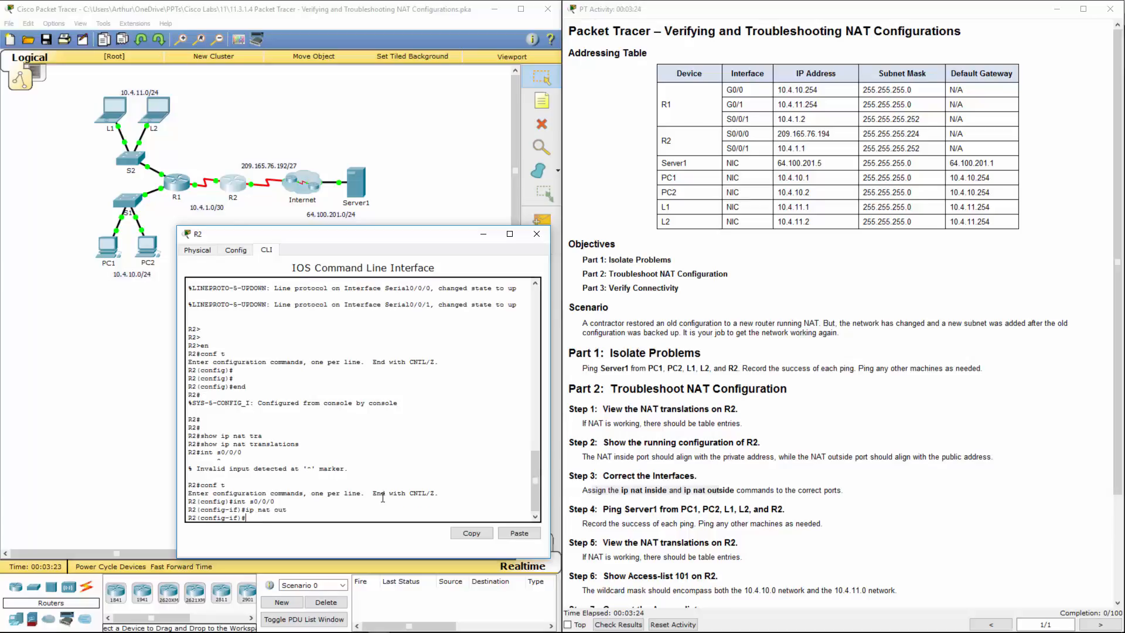
pyautogui.write('int s0/0/1')
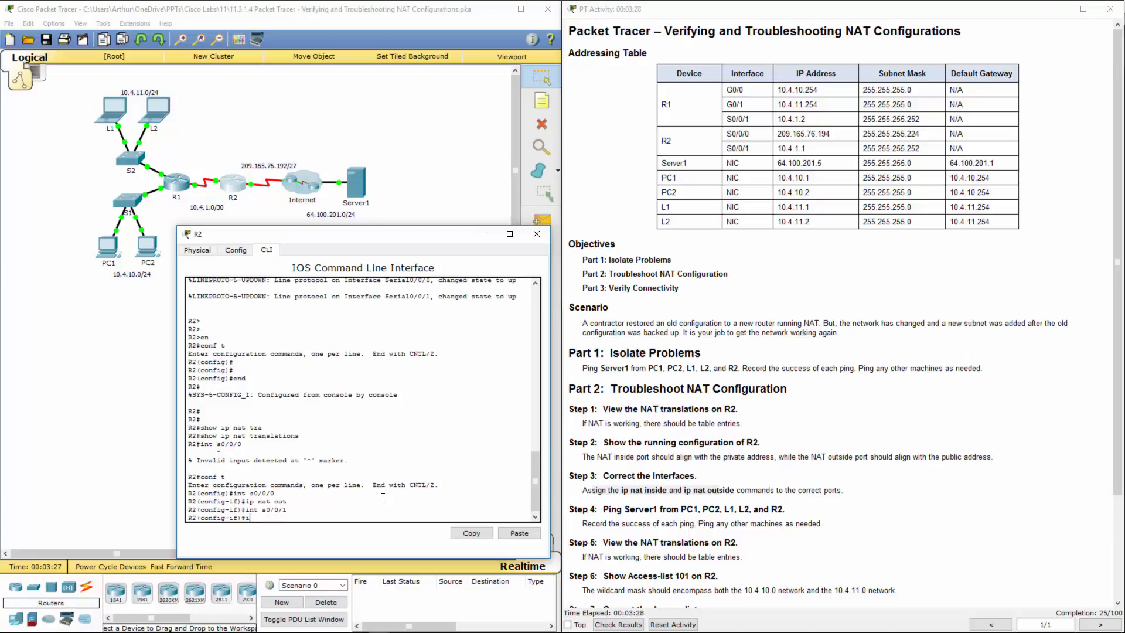
pyautogui.write('ip nat in')
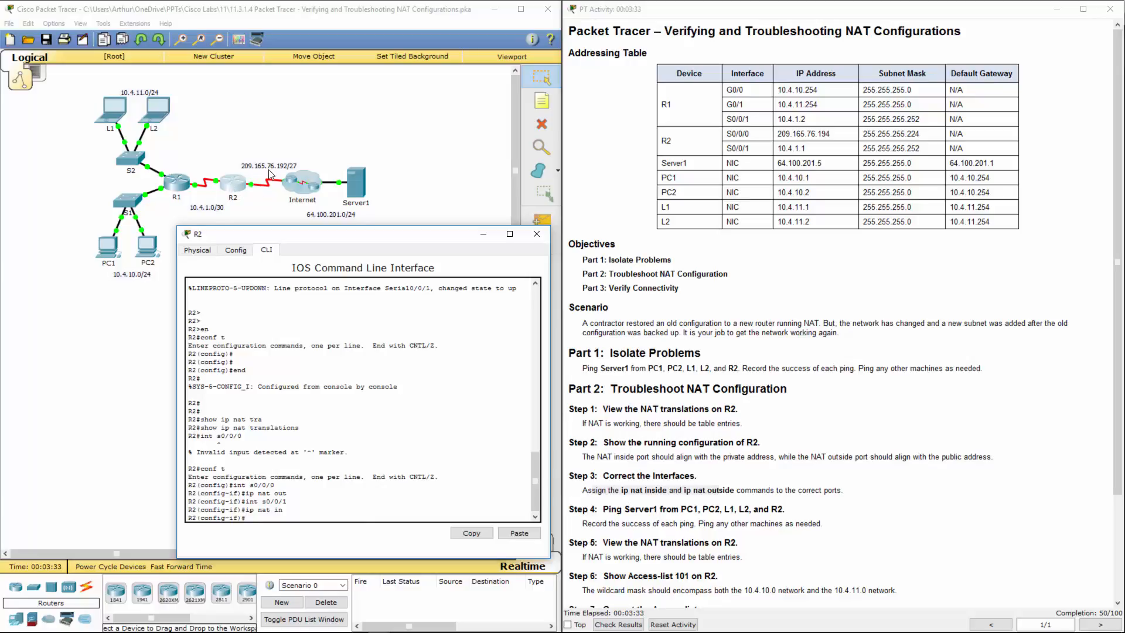
pyautogui.moveTo(260, 212)
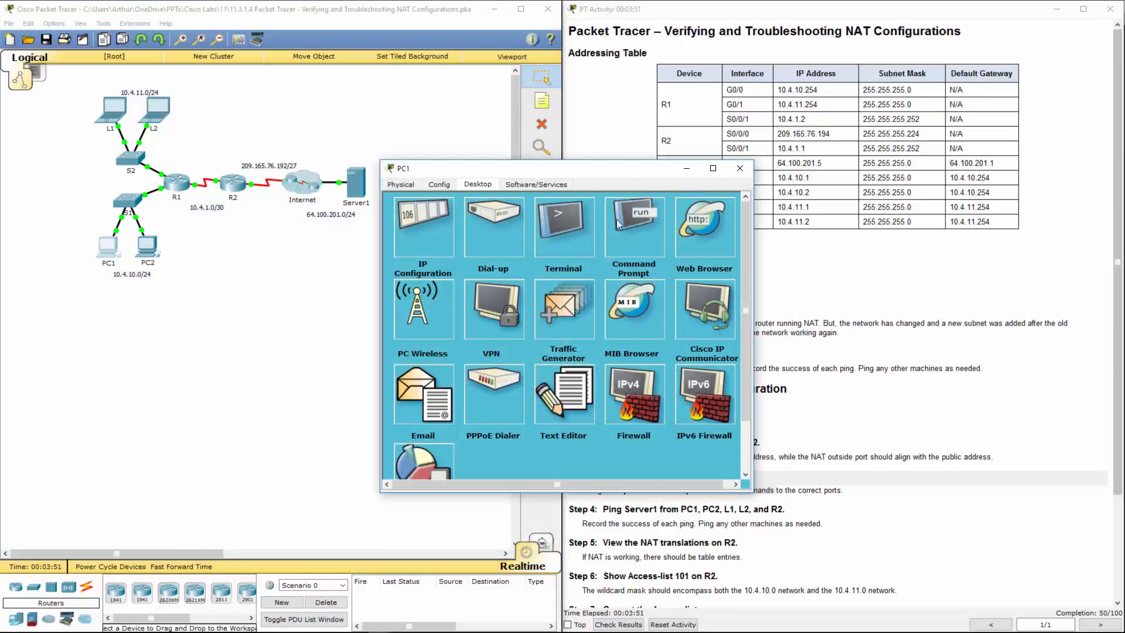
# Re-ping 64.100.201.5 from PC2 (replies) and L2 (still times out), closing both windows.
pyautogui.click(633, 226)
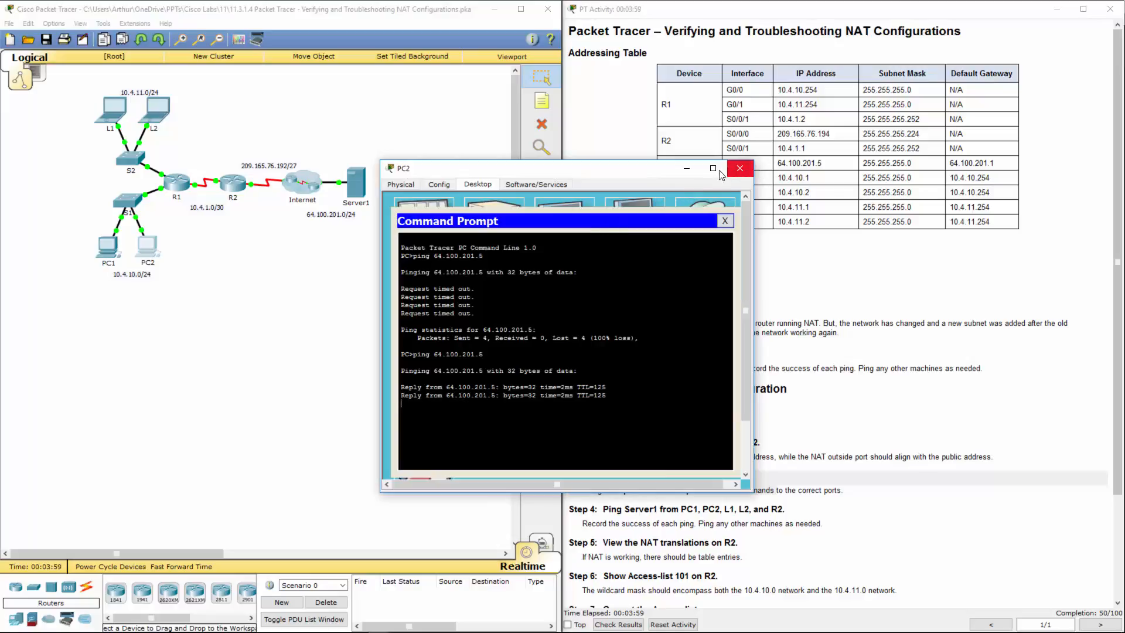
pyautogui.click(740, 168)
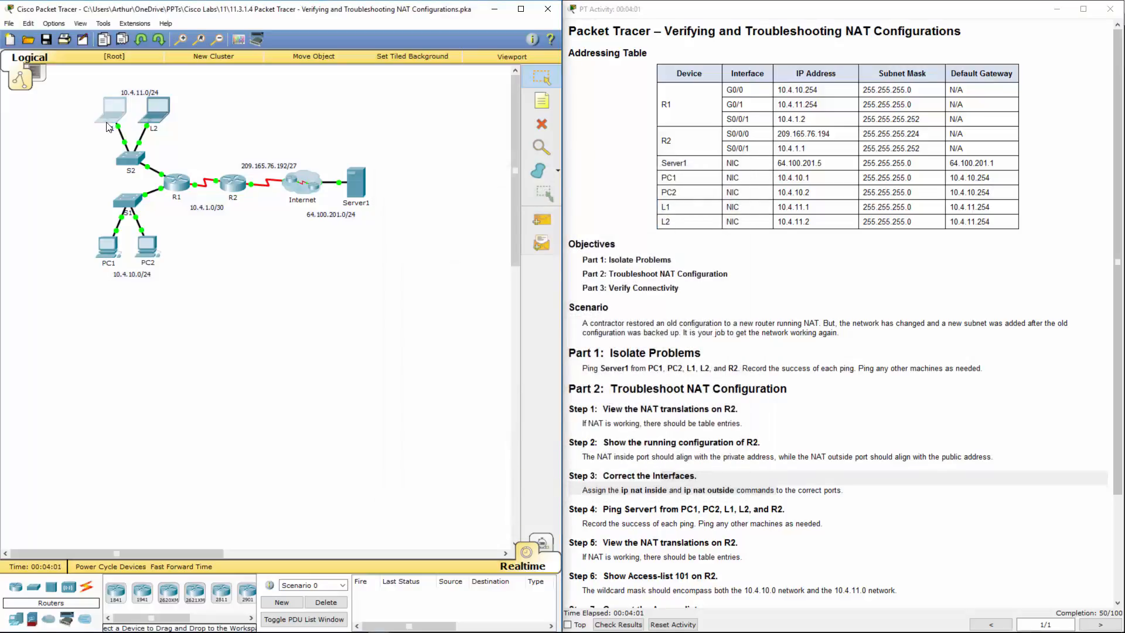
pyautogui.click(108, 108)
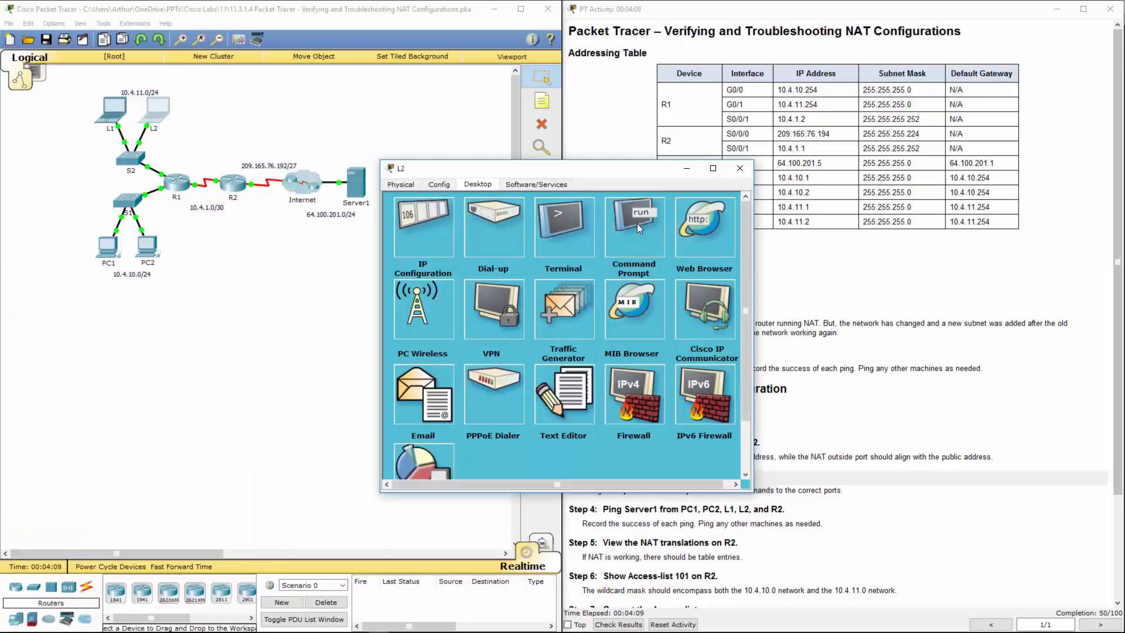
pyautogui.click(633, 226)
pyautogui.write('ping 64.100.201.5')
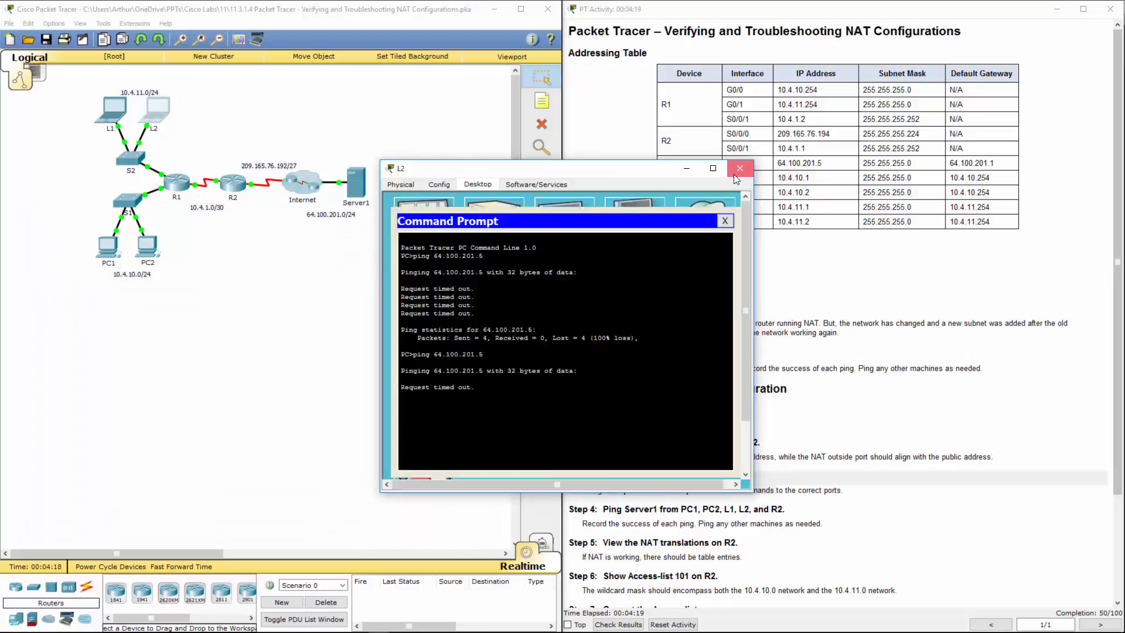
pyautogui.click(741, 168)
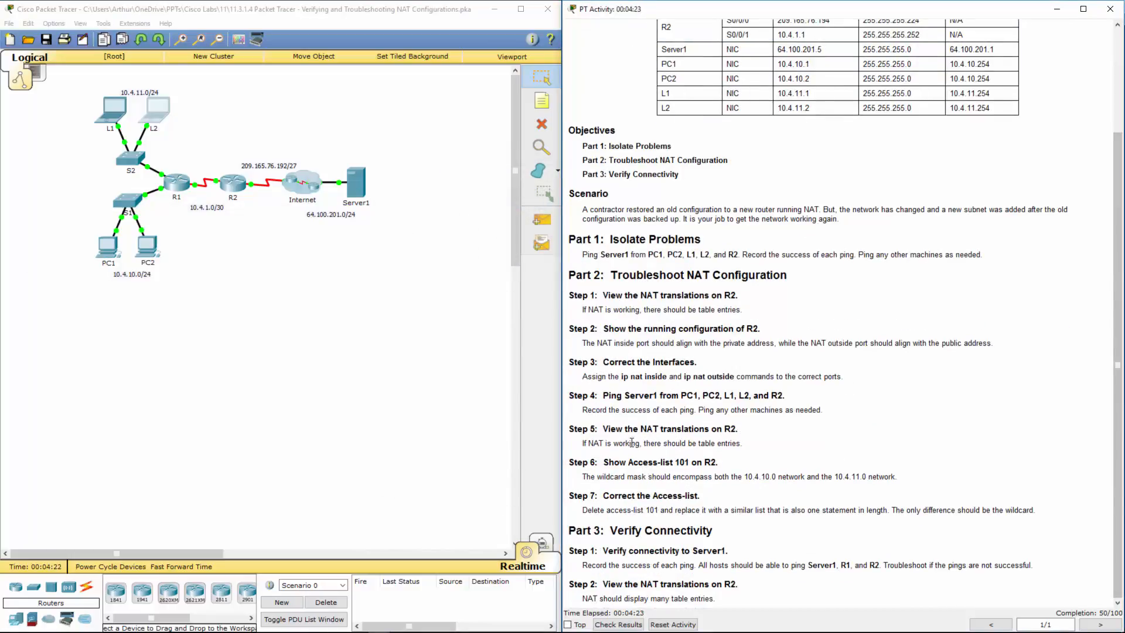
# Run show ip nat translations on R2, listing ICMP entries from 10.4.10.1 and 10.4.10.2.
pyautogui.moveTo(613, 443); pyautogui.dragTo(726, 443)
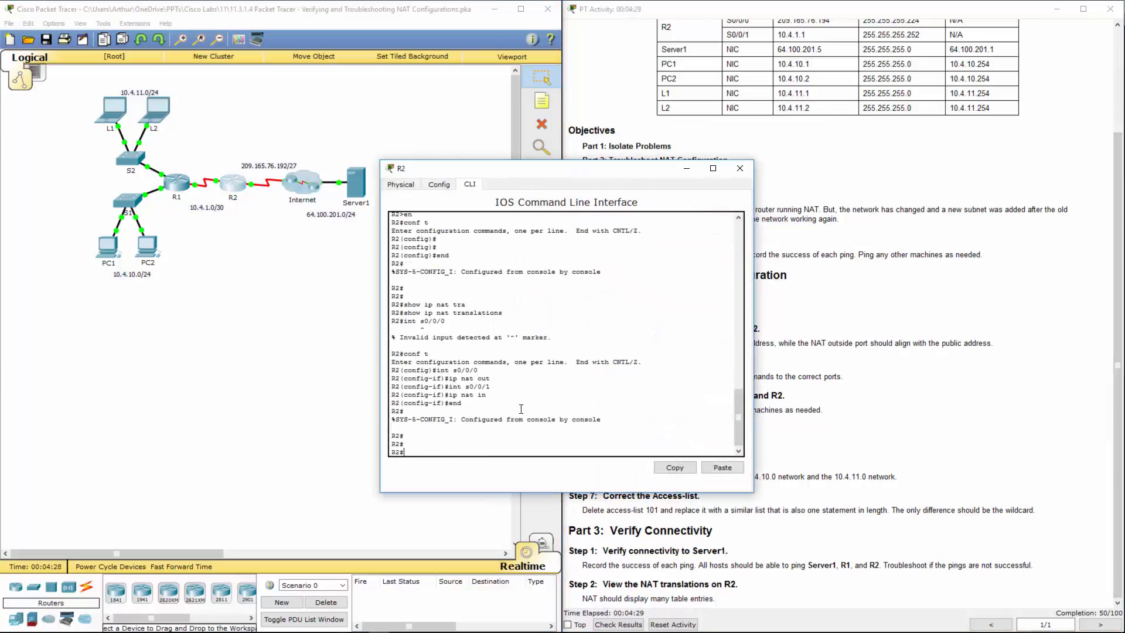
pyautogui.write('show ip na')
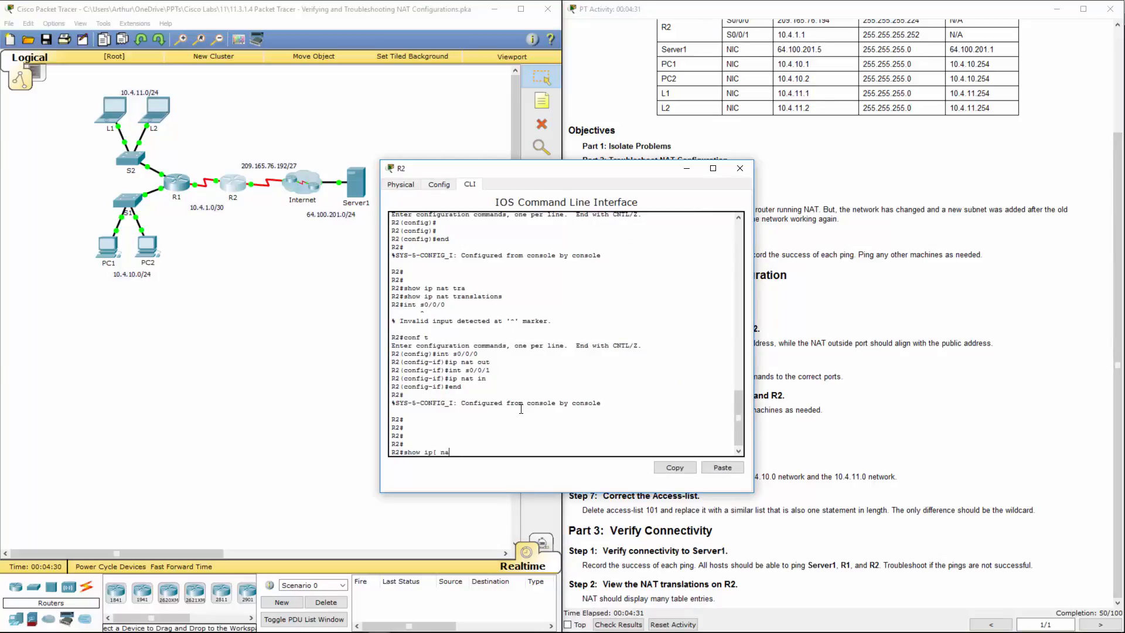
pyautogui.press('BackSpace')
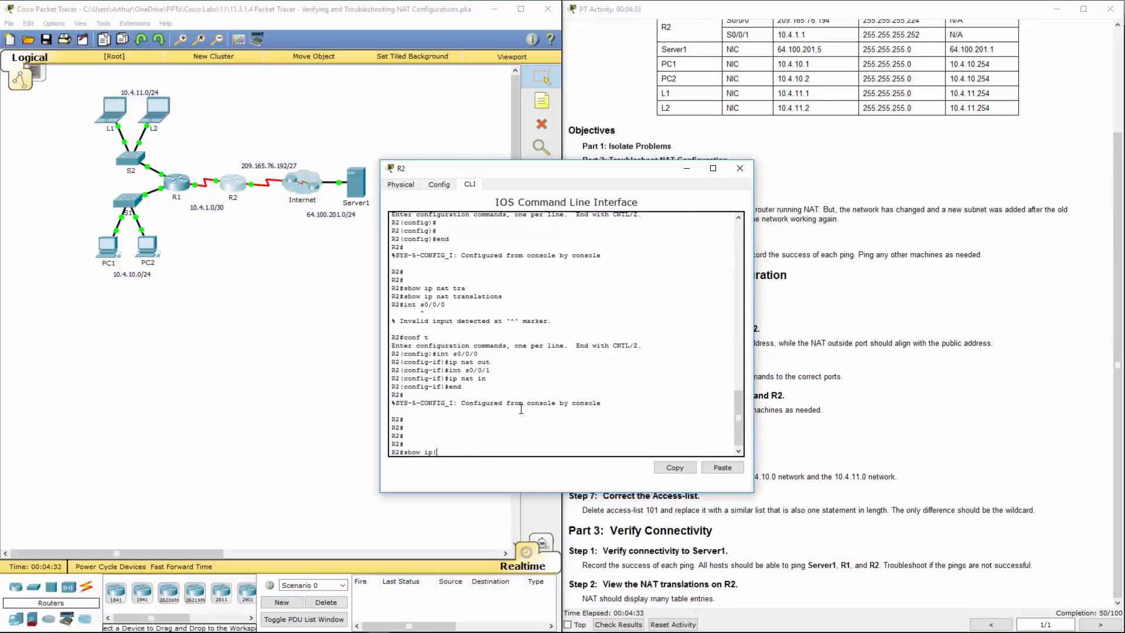
pyautogui.write('nat')
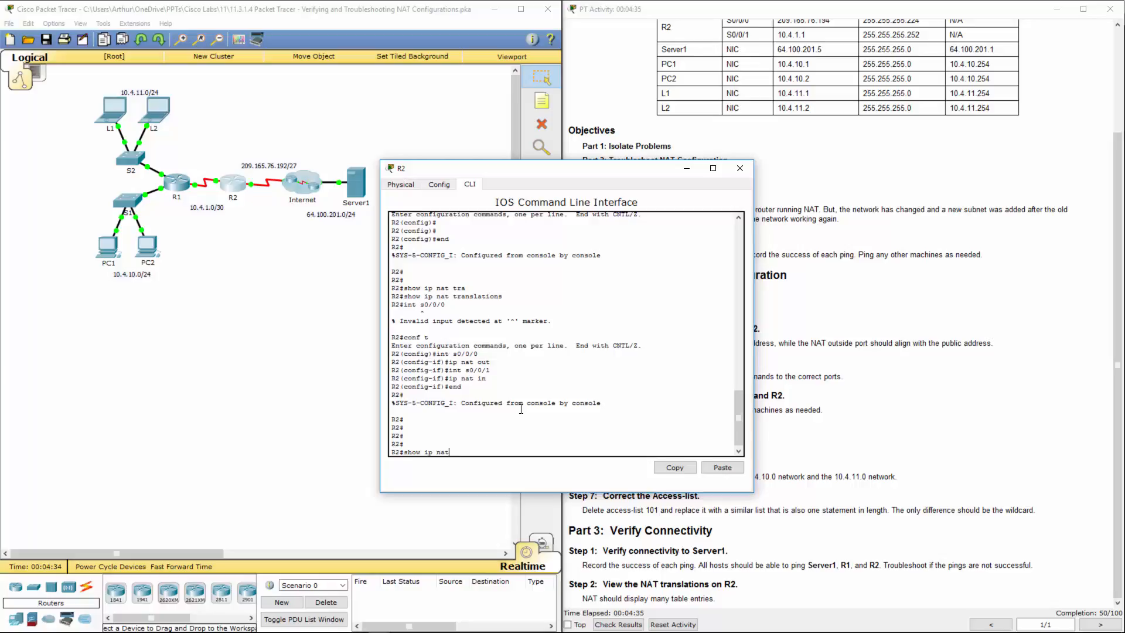
pyautogui.write('tran')
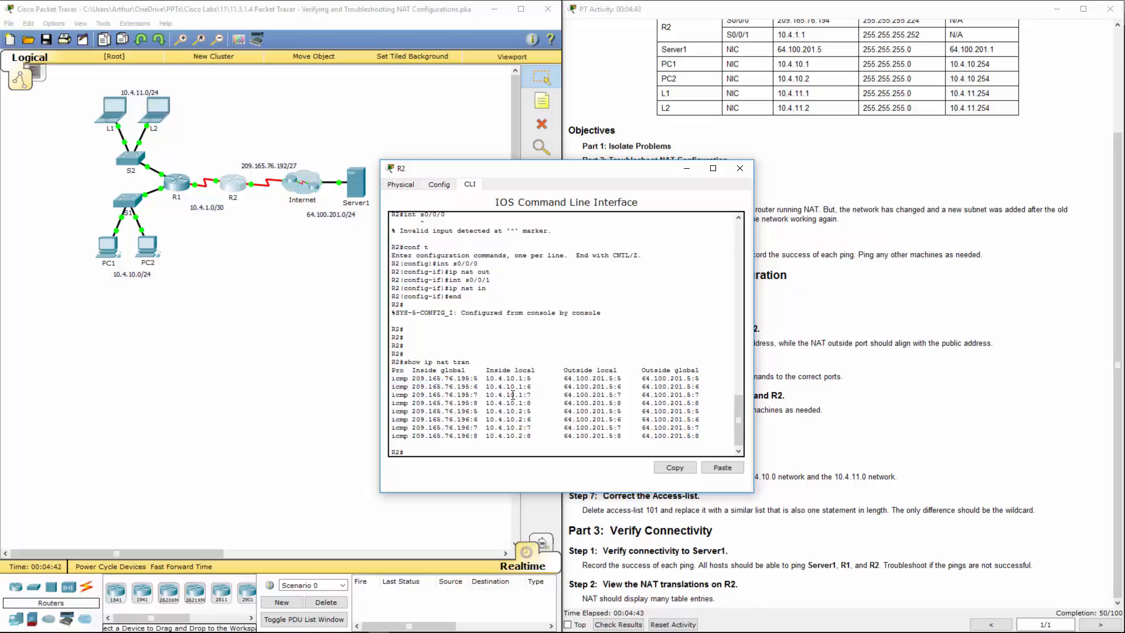
pyautogui.doubleClick(512, 387)
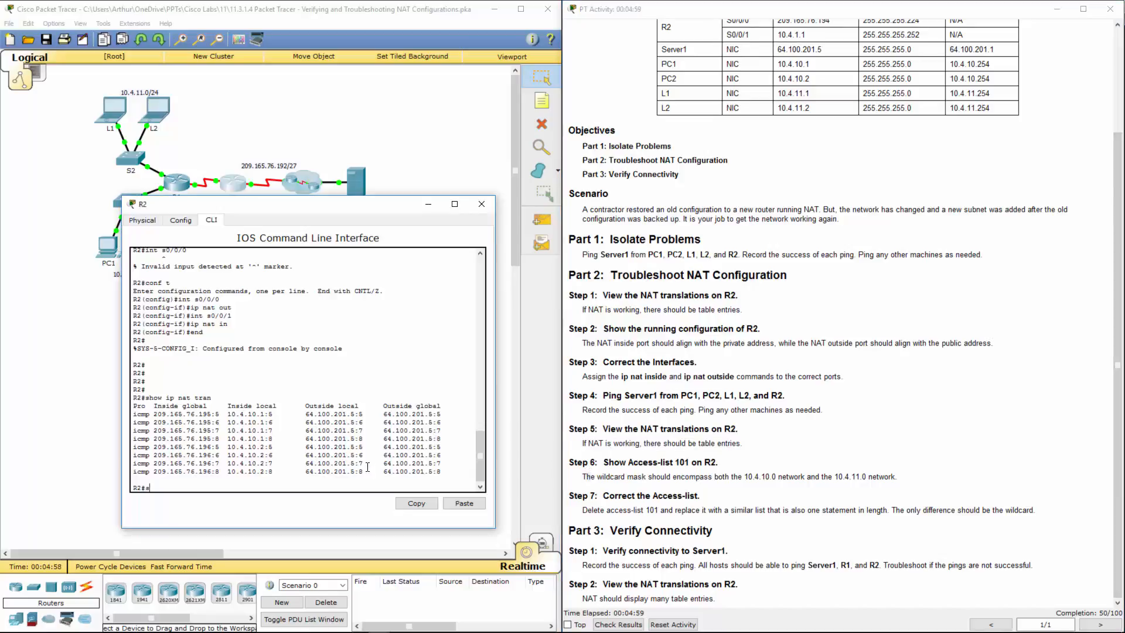
# Run show access-lists on R2, revealing access-list 101 permits only 10.4.10.0 0.0.0.255.
pyautogui.write('show access-lists')
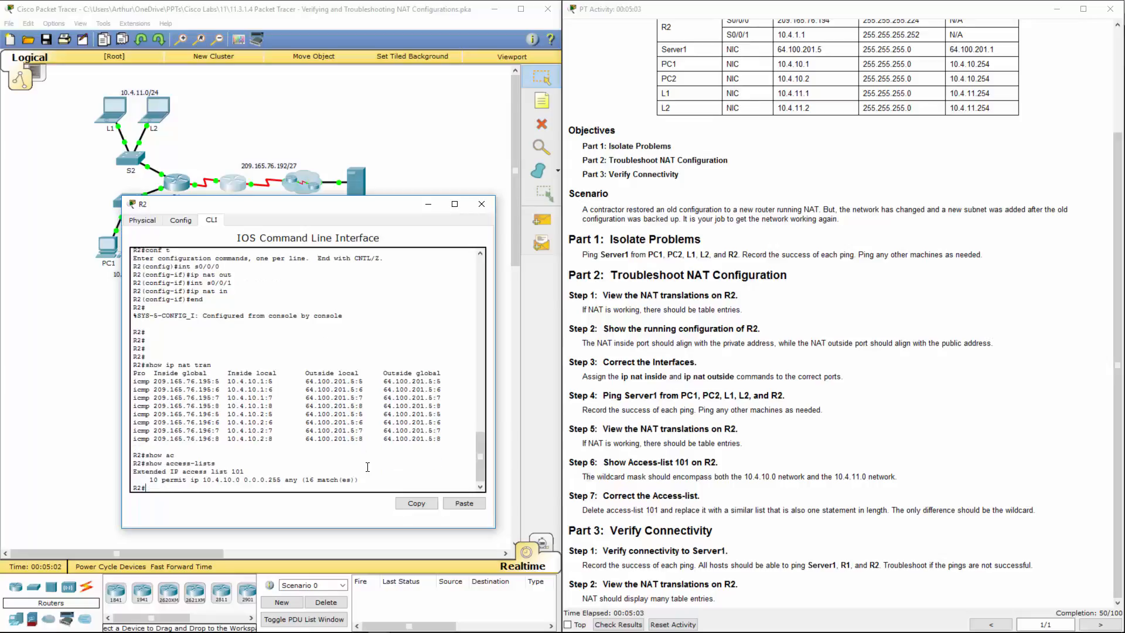
pyautogui.moveTo(150, 480); pyautogui.dragTo(359, 479)
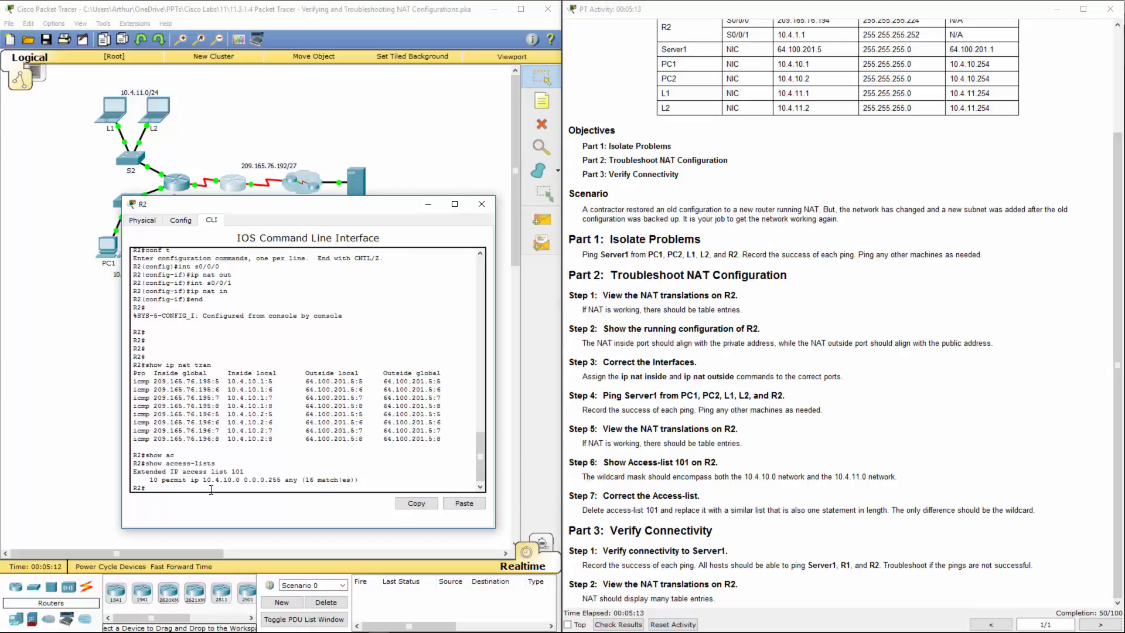
# Enter global configuration on R2 and remove access-list 101.
pyautogui.write('conf t')
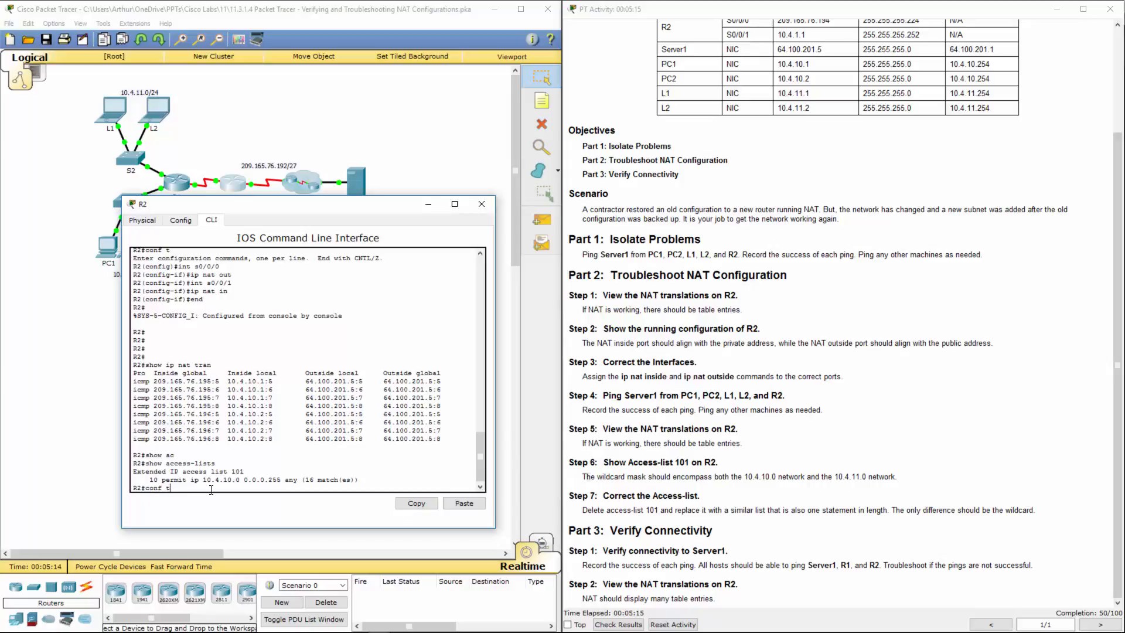
pyautogui.press('enter')
pyautogui.write('no')
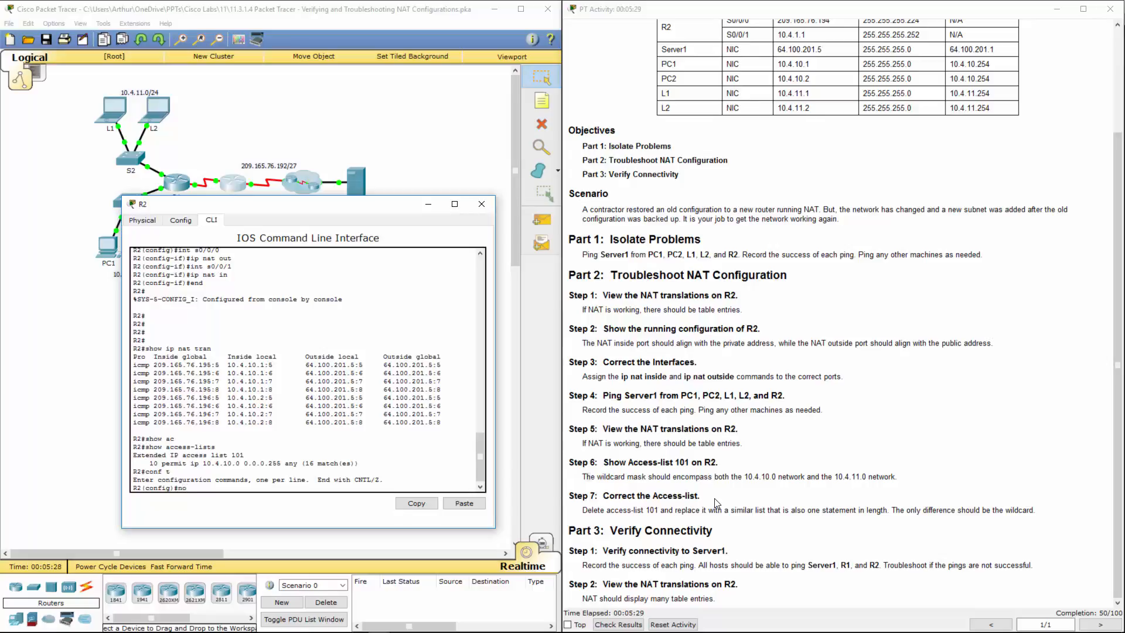
pyautogui.write('access-li')
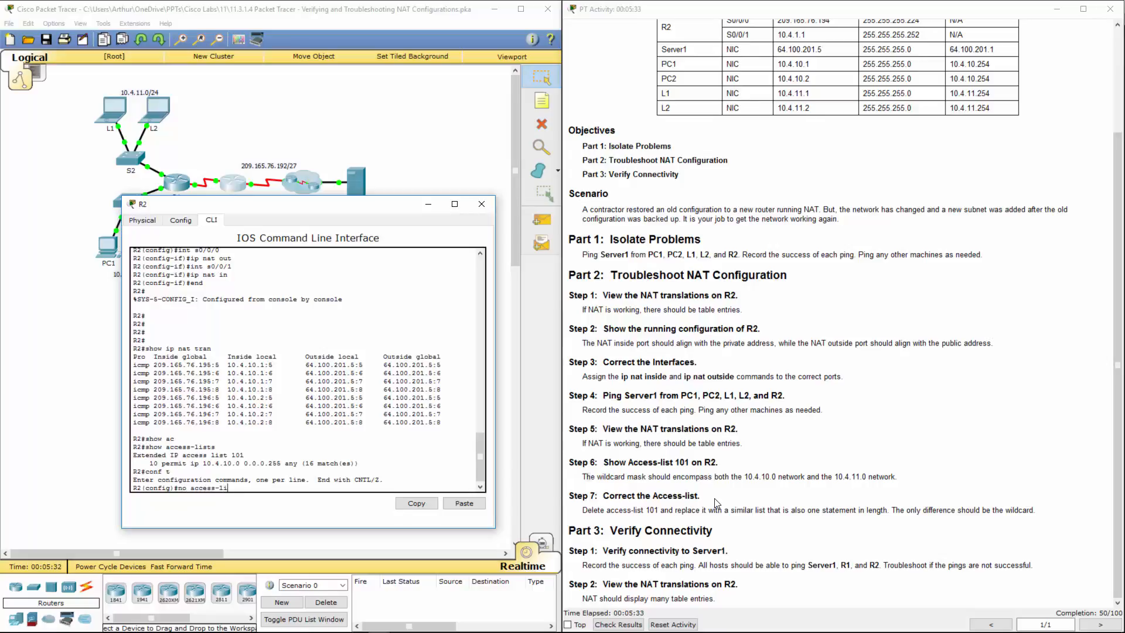
pyautogui.write('st')
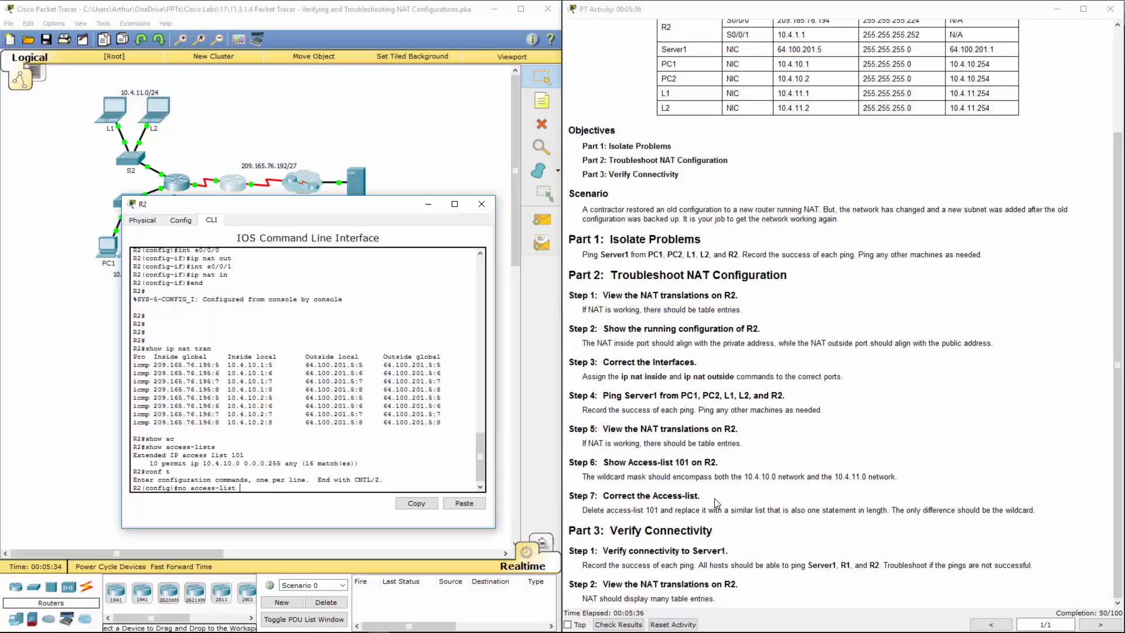
pyautogui.write('101')
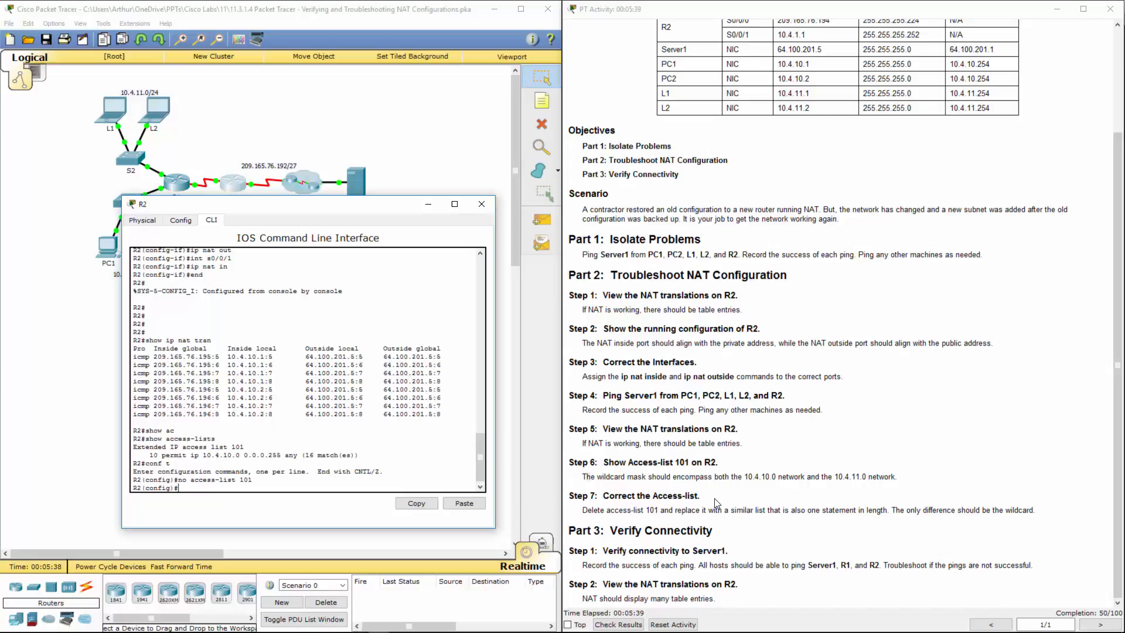
# Recreate access-list 101 permitting ip 10.4.10.0 0.0.1.255 any, then close R2's window.
pyautogui.write('ac')
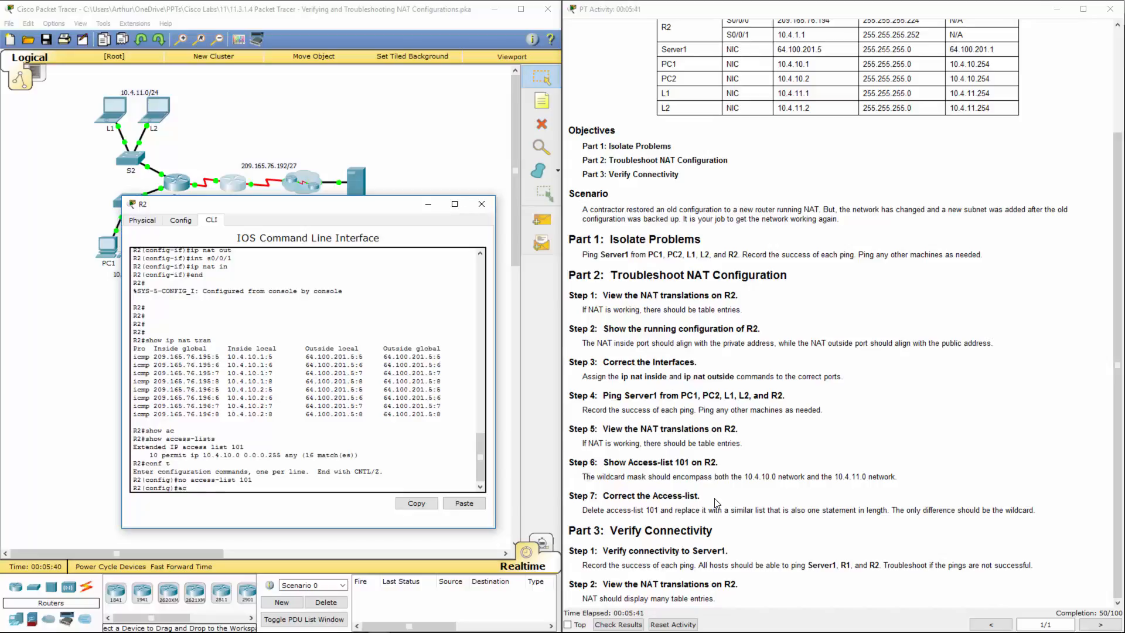
pyautogui.write('access-list 101 permit')
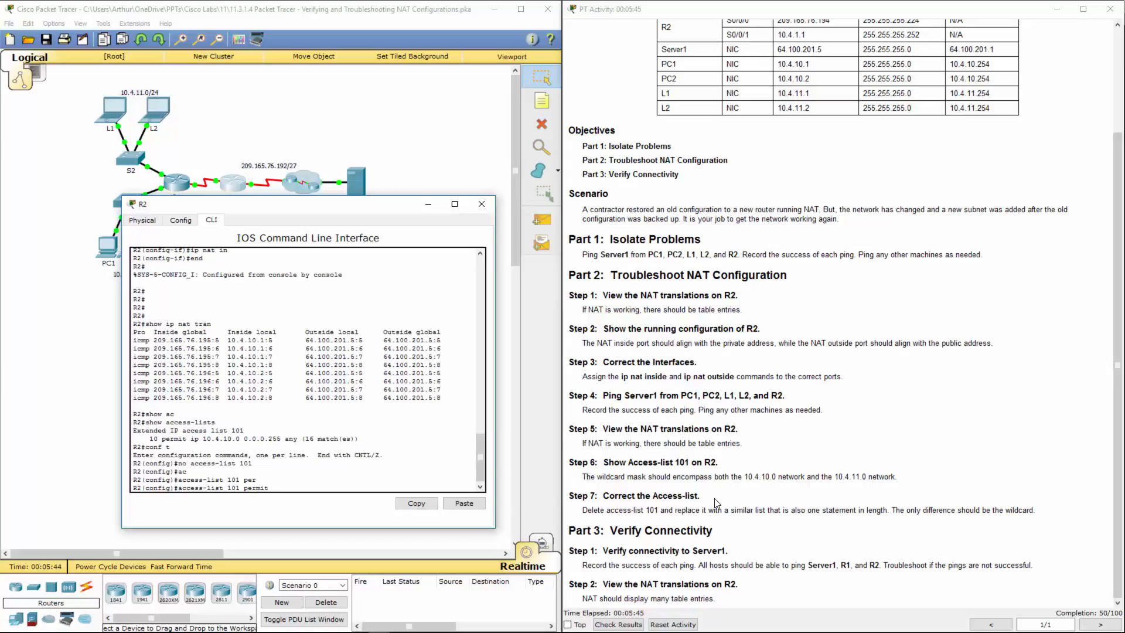
pyautogui.write('ip')
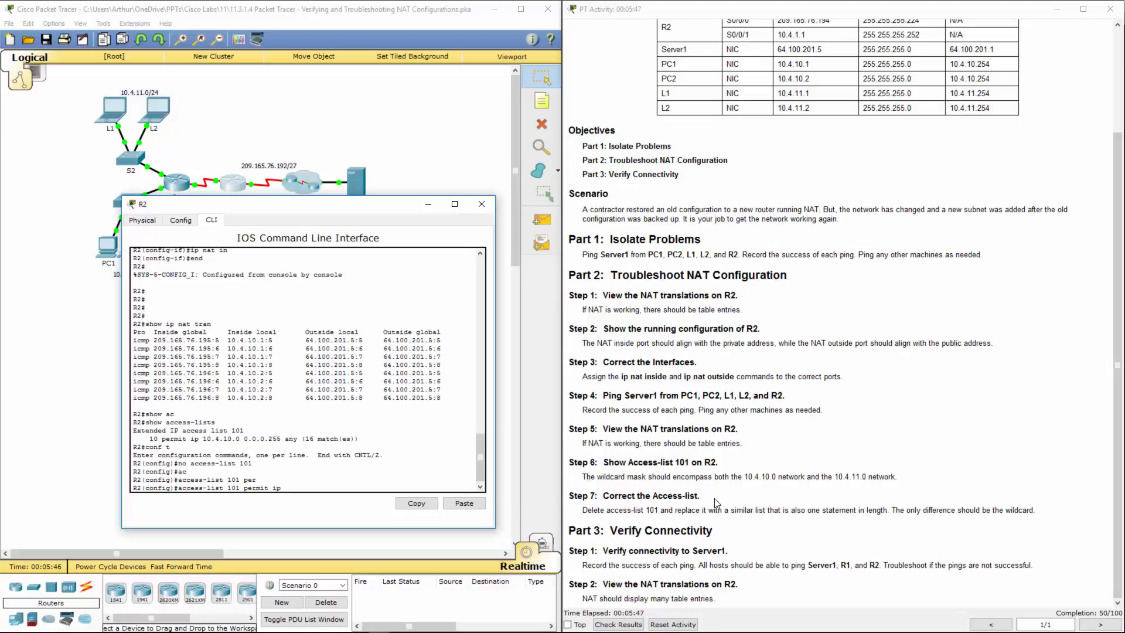
pyautogui.write('1-.4')
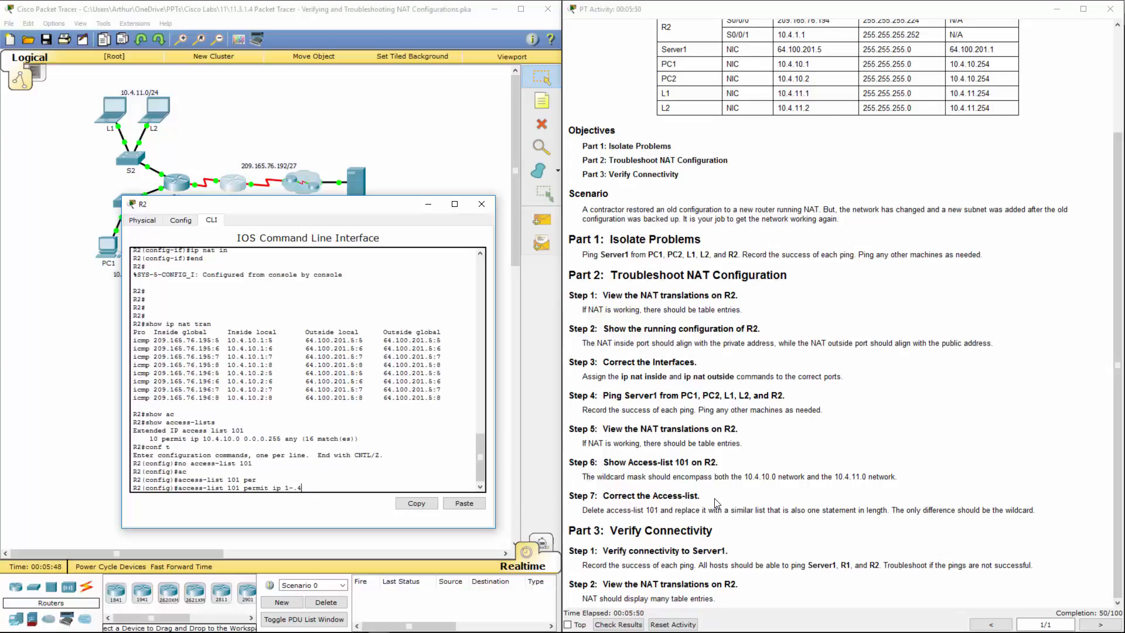
pyautogui.write('.10.0')
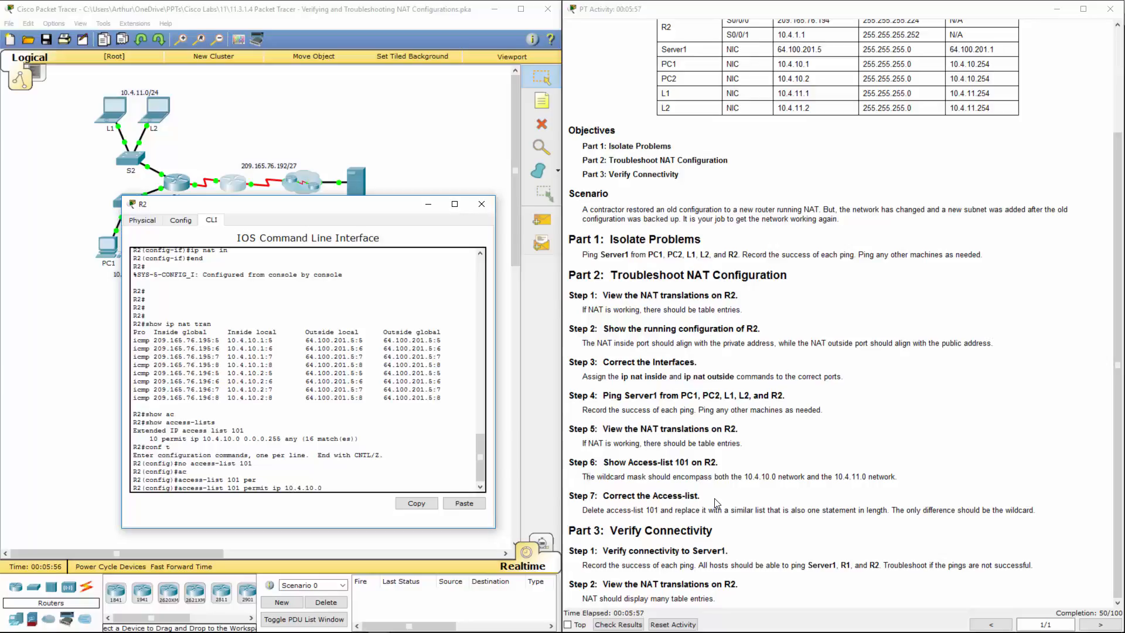
pyautogui.write('0.0.')
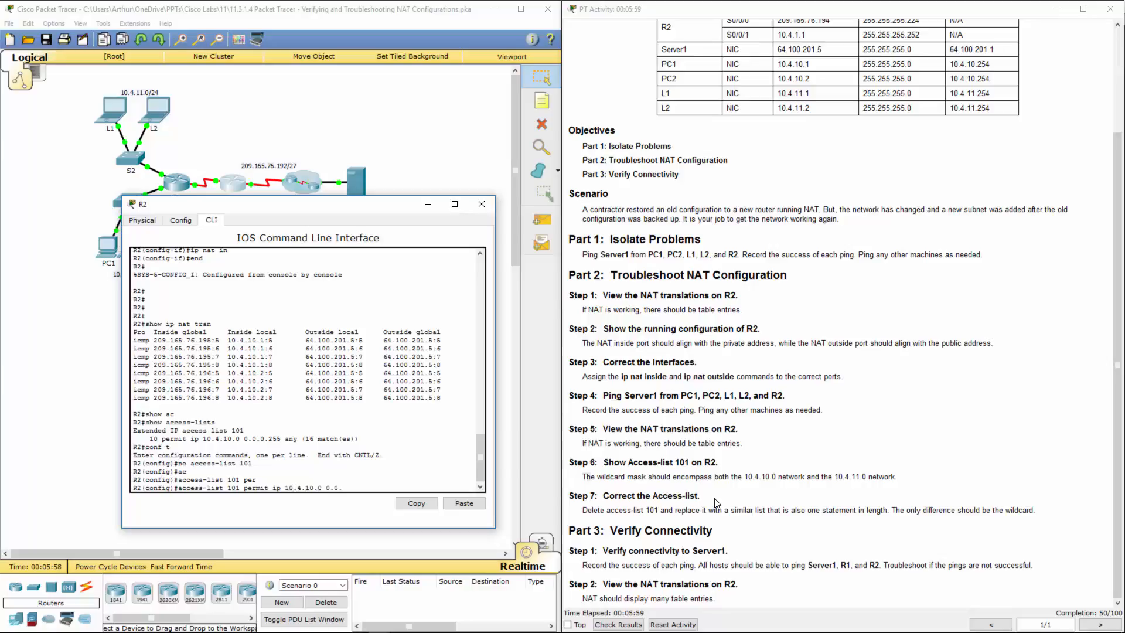
pyautogui.write('1.255 any')
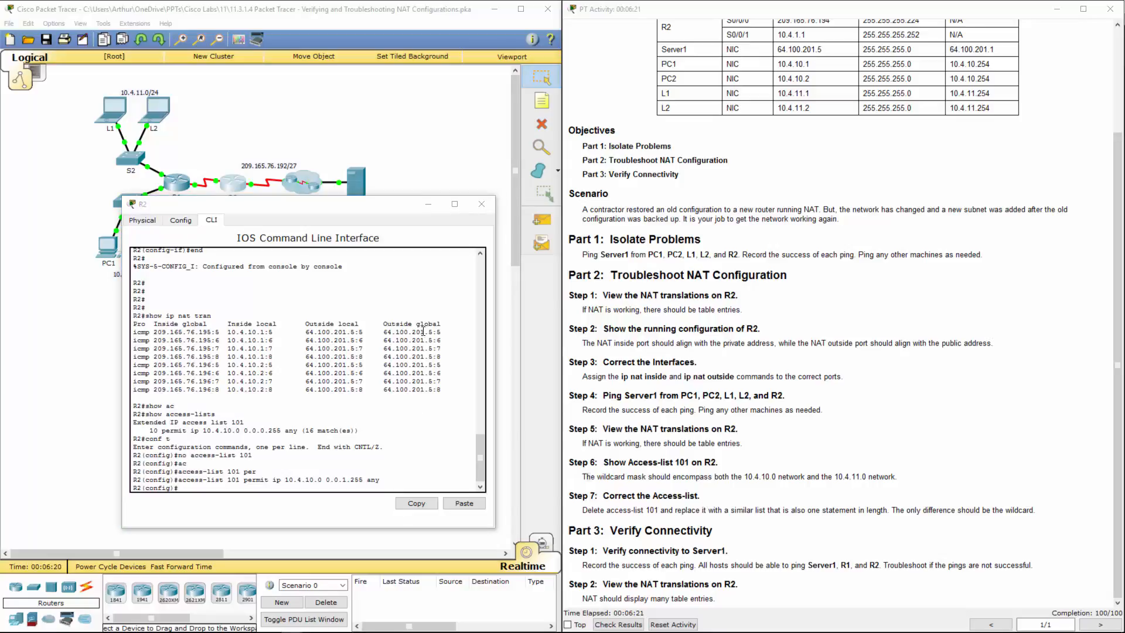
pyautogui.click(482, 204)
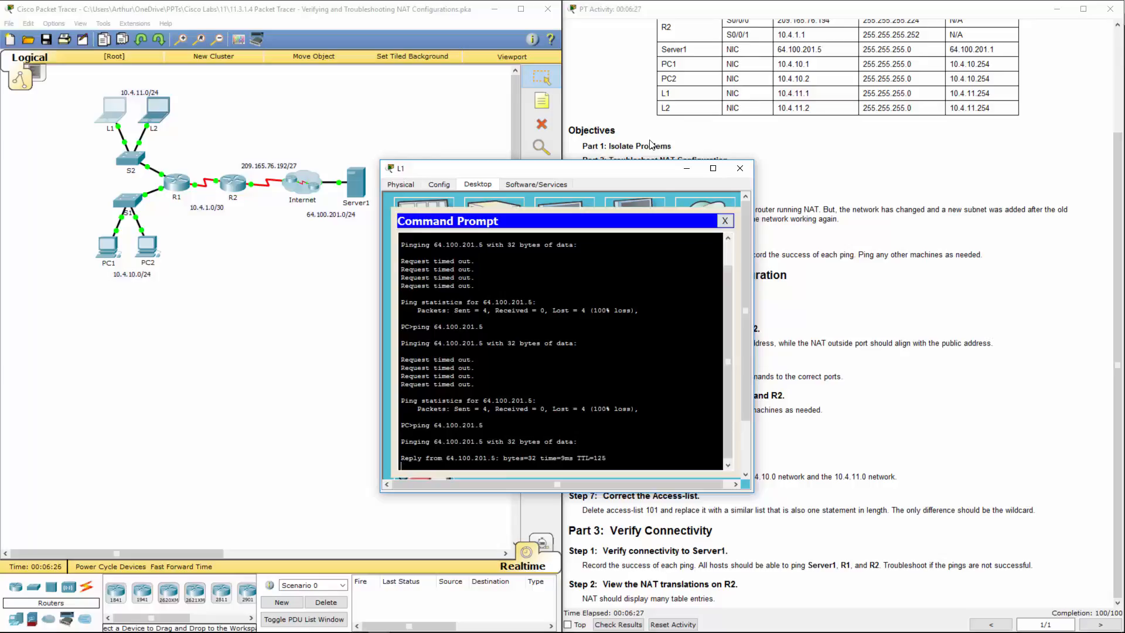
# Confirm L1 gets replies from 64.100.201.5, then type end in R2's CLI.
pyautogui.click(725, 220)
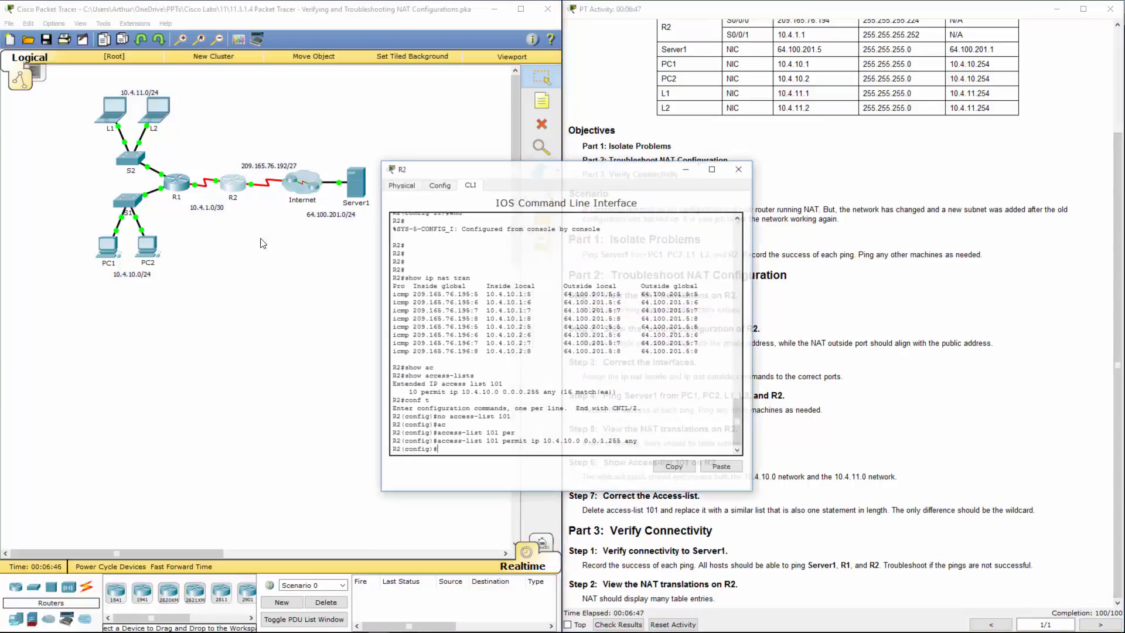
pyautogui.write('en')
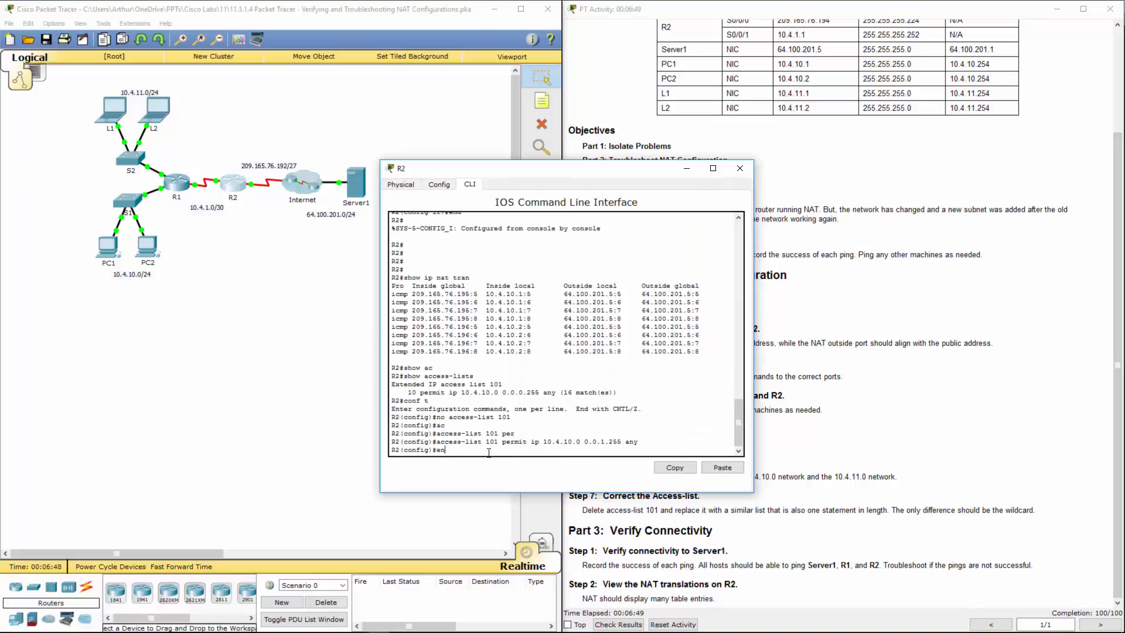